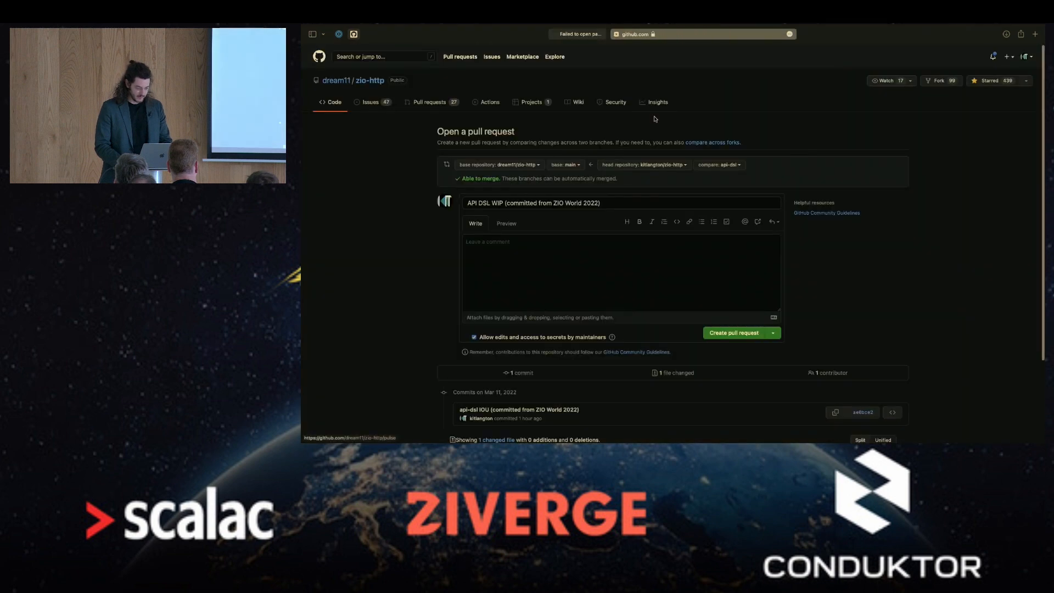
pyautogui.moveTo(743, 338)
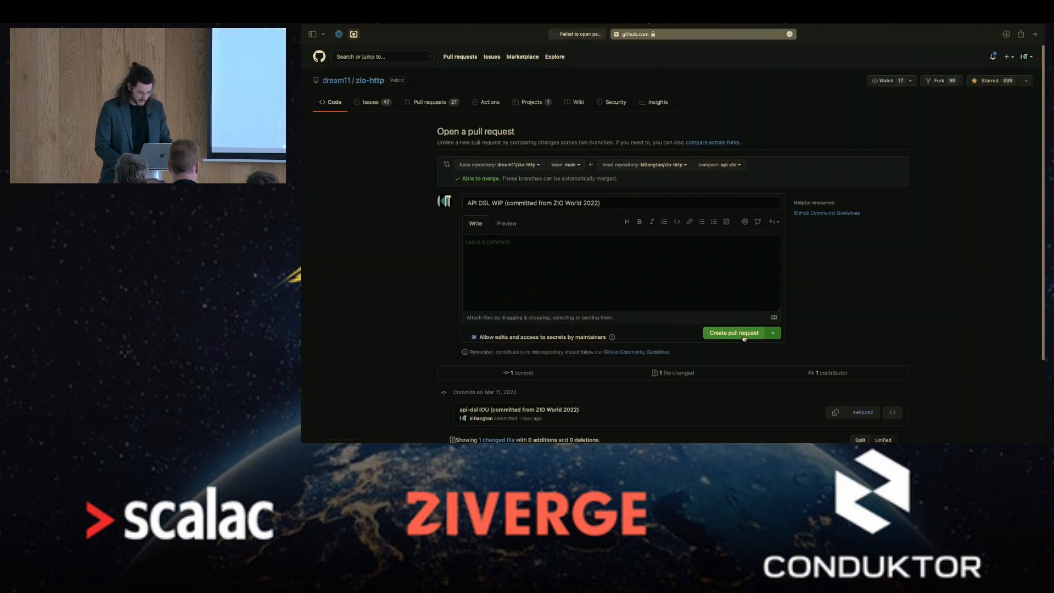
# Create the API DSL WIP pull request and view its changed files.
pyautogui.click(734, 333)
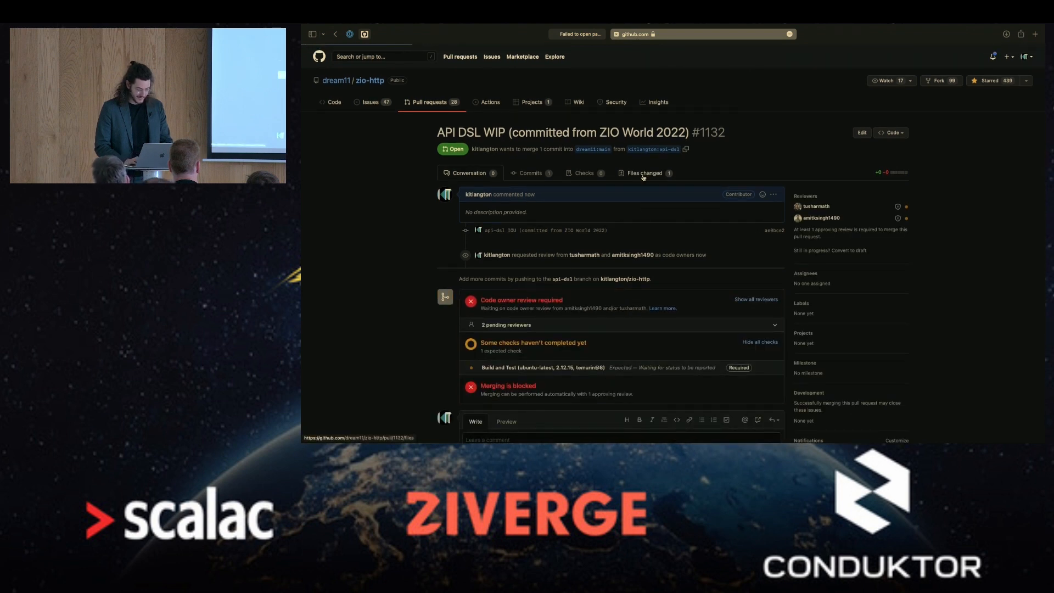
pyautogui.click(647, 174)
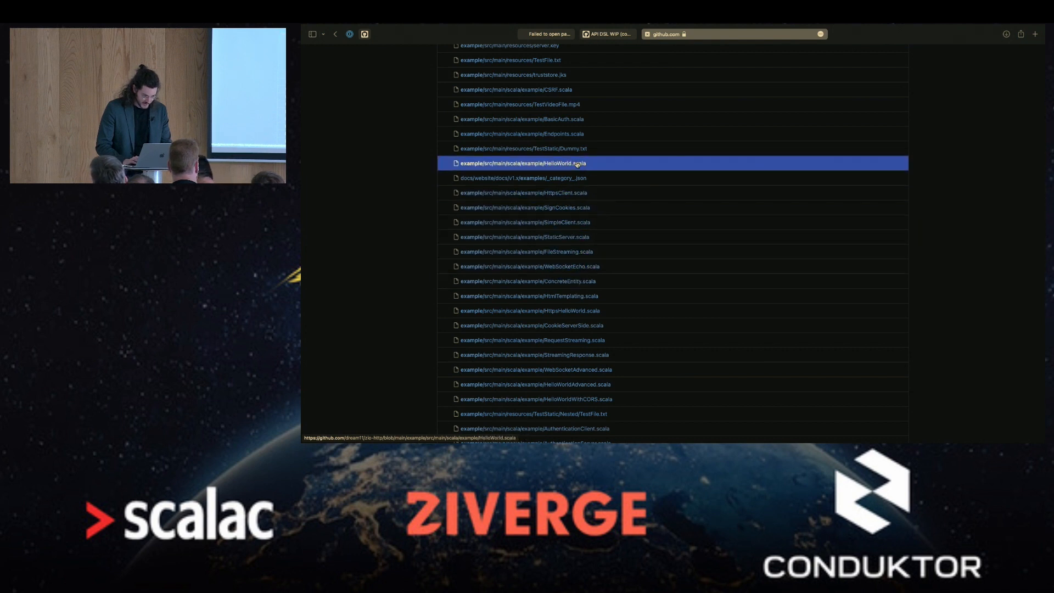
# View the HelloWorld.scala example source with its text and JSON routes on port 8090.
pyautogui.click(545, 162)
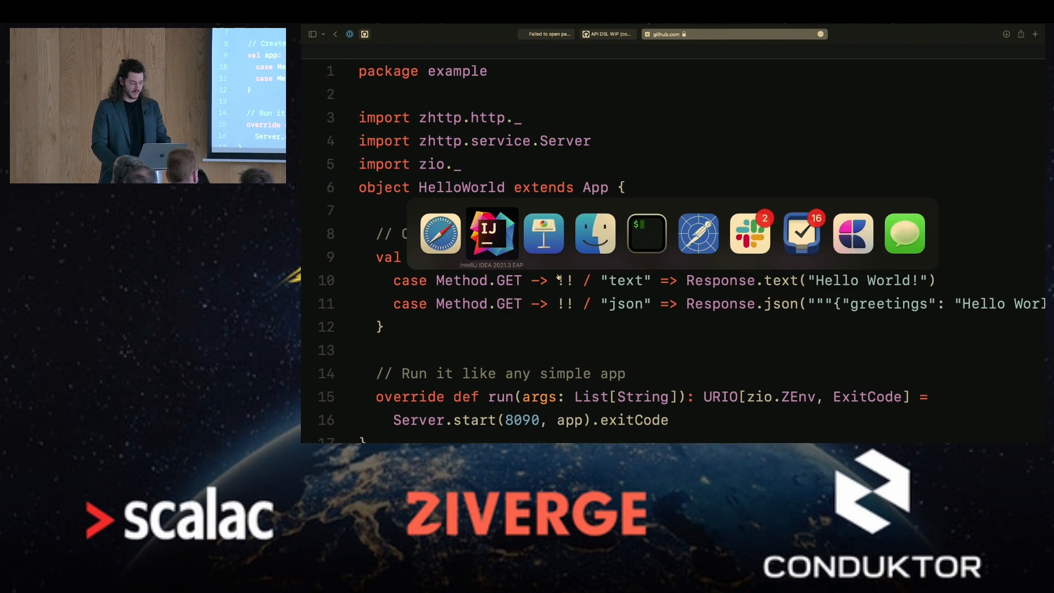
# Switch to the ZIOWorld project and scroll through the talks API definitions in ZIOWorld.scala.
pyautogui.click(491, 234)
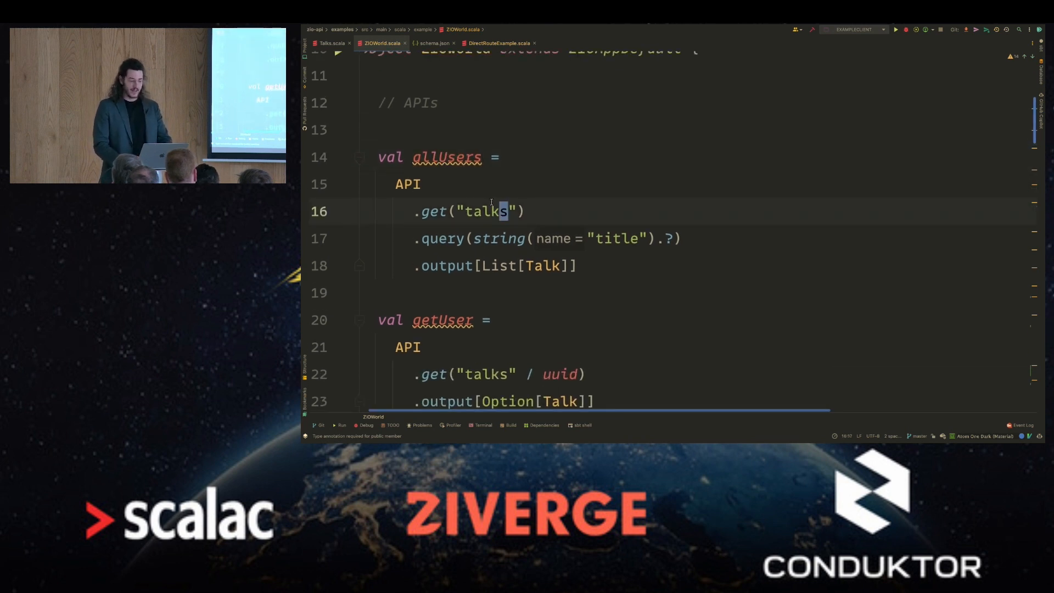
pyautogui.scroll(-3)
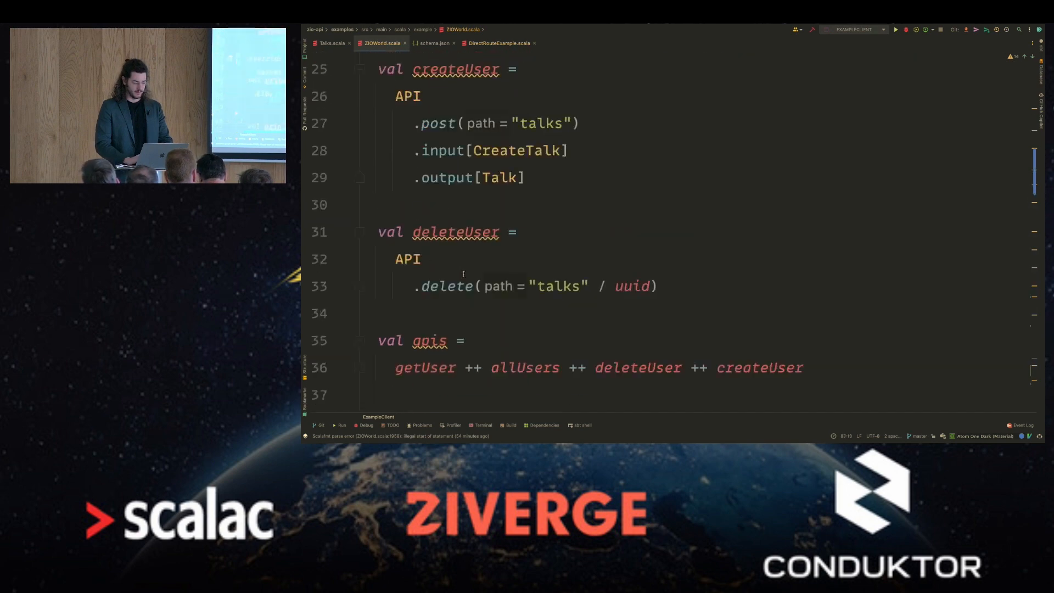
pyautogui.scroll(-3)
pyautogui.write('// ')
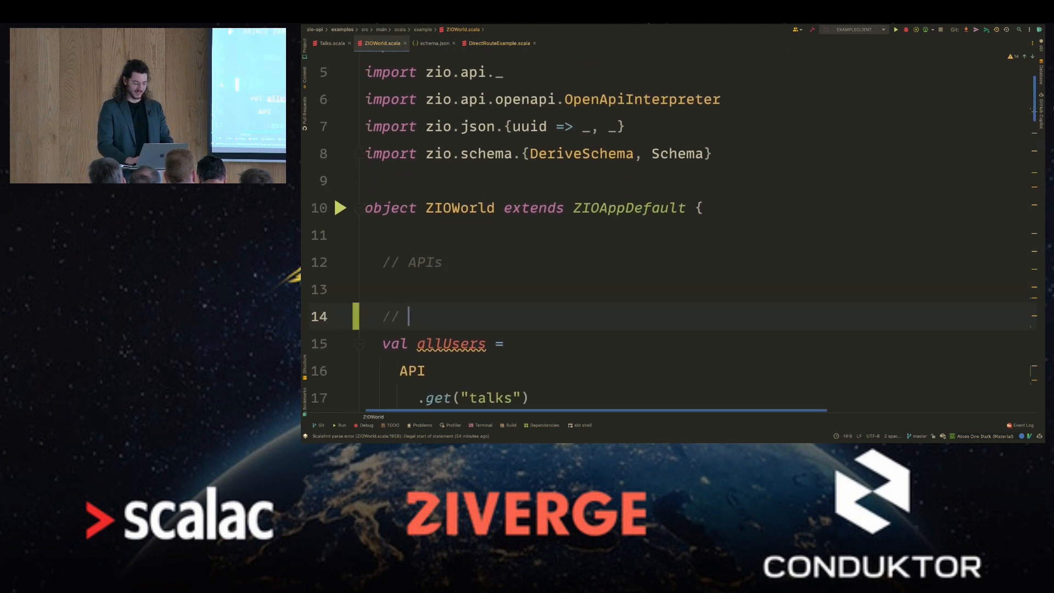
# Comment allUsers with localhost:8080/talks?title=zio-api and begin a trait declaration below it.
pyautogui.write('/talks')
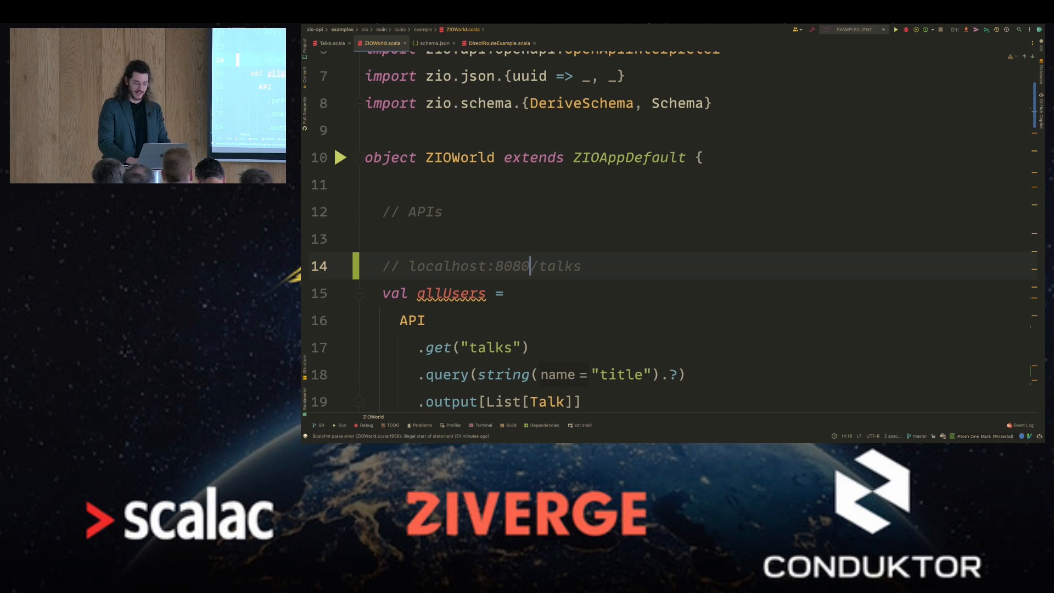
pyautogui.scroll(-3)
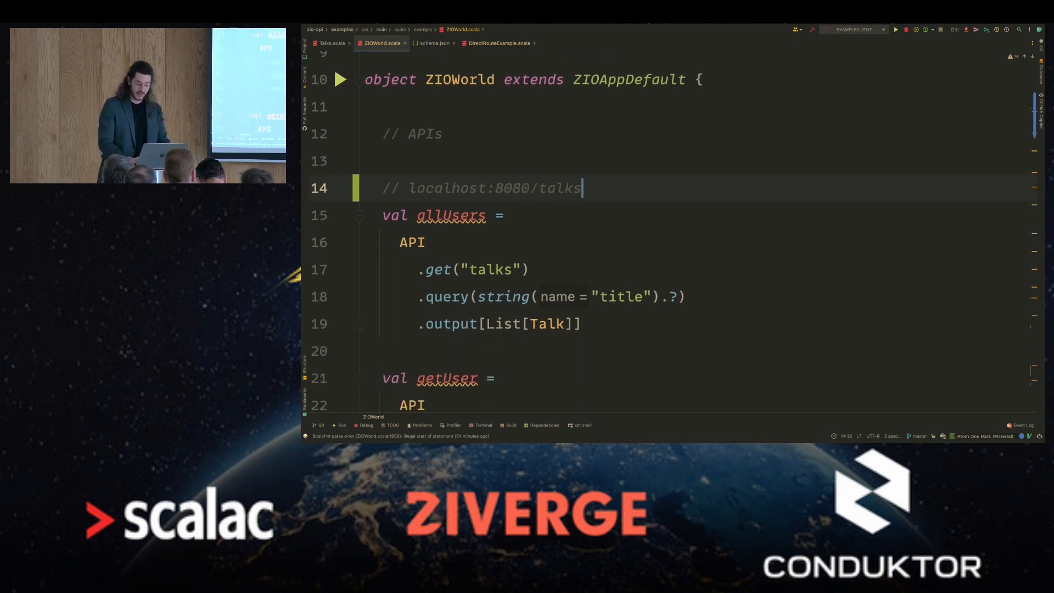
pyautogui.write('?title=')
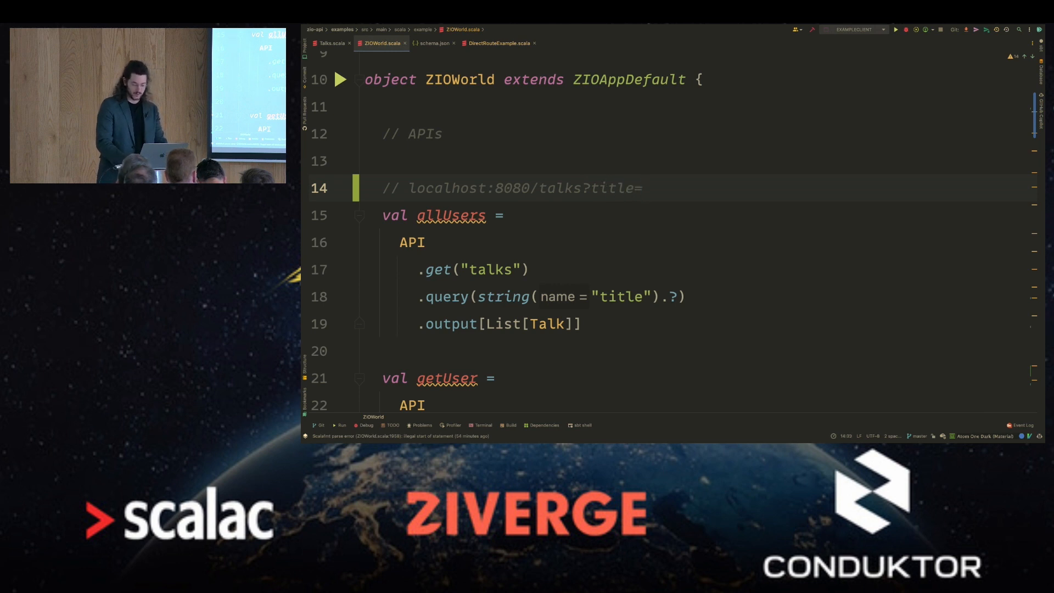
pyautogui.write('zio-api')
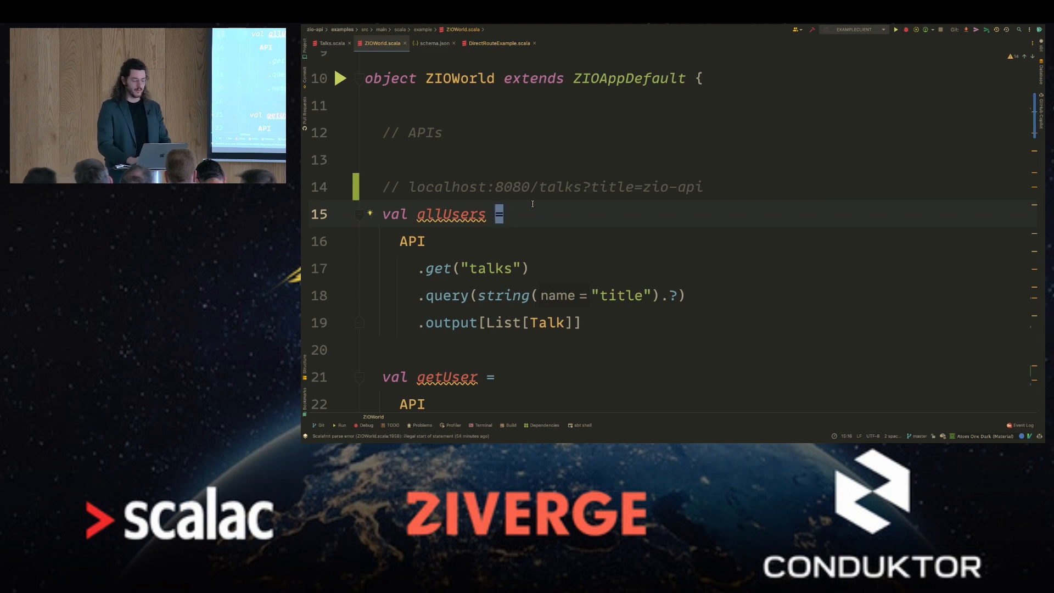
pyautogui.write('trait MyApi {')
pyautogui.write('def allTalks(): List[Talk')
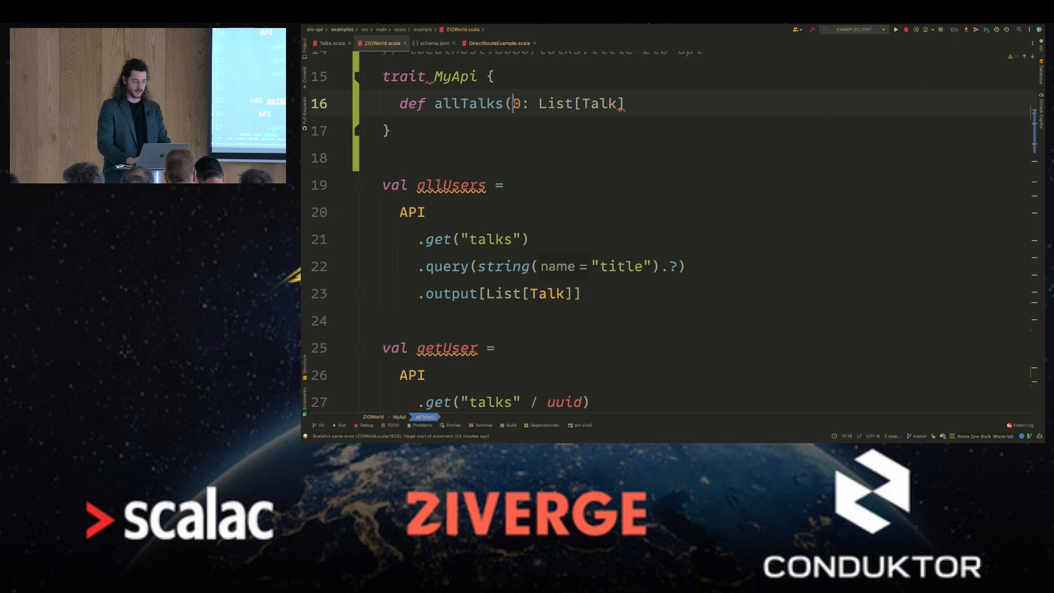
# Sketch allTalks(titleFilter: Option[String]) in the MyApi trait before discarding it.
pyautogui.write('tt')
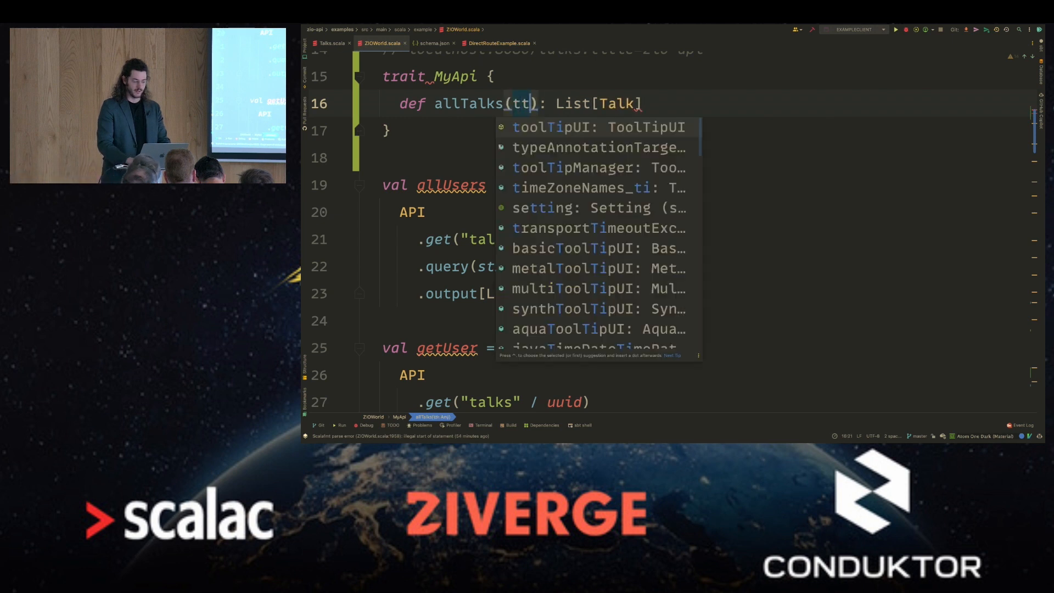
pyautogui.write('titleFilter: Option[')
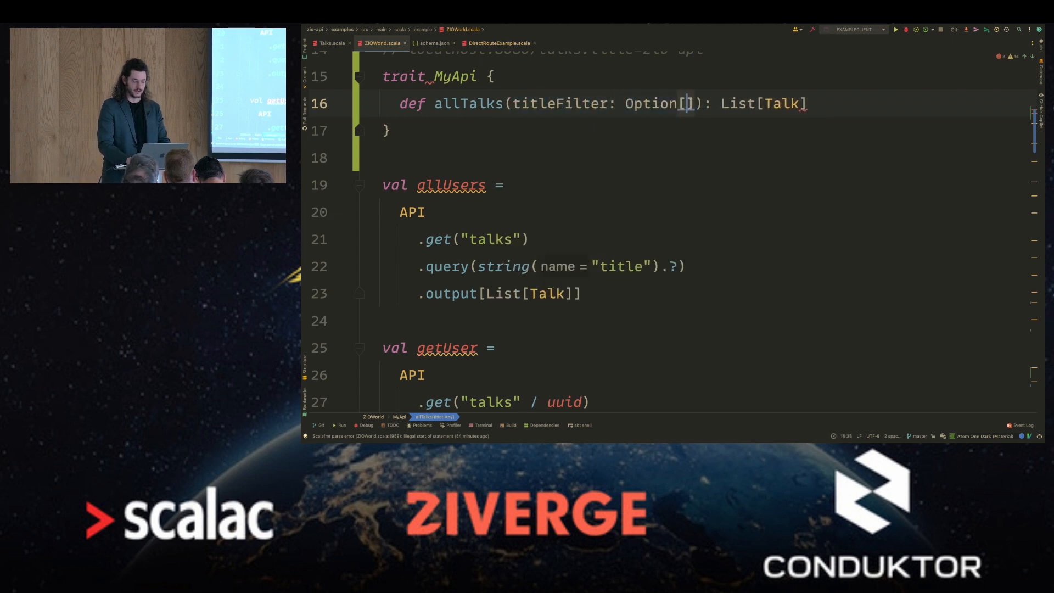
pyautogui.write('String')
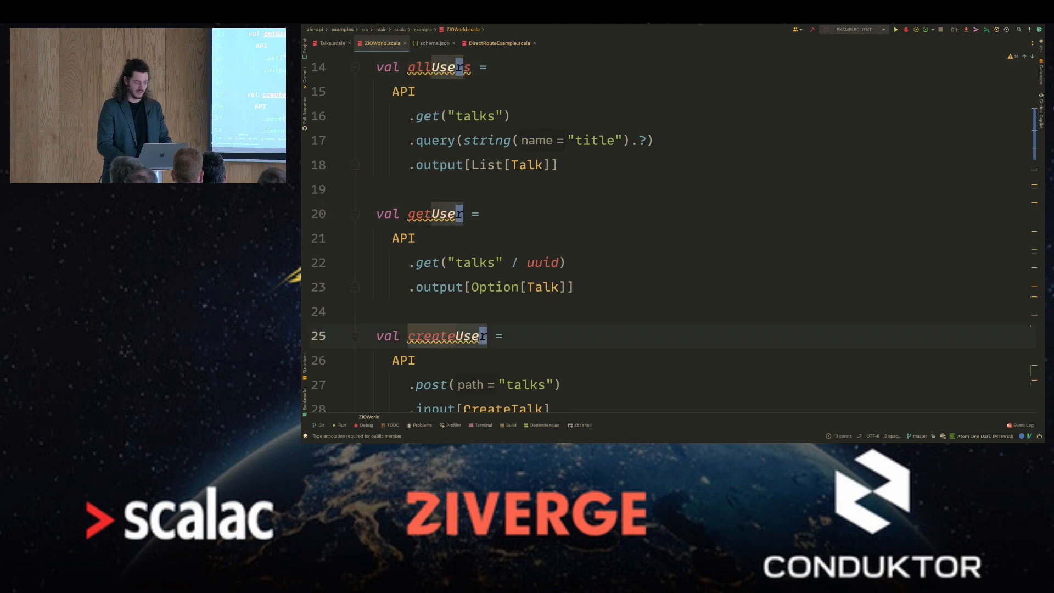
# Rename allUsers and the other User endpoints to allTalks, getTalk and createTalk.
pyautogui.scroll(-3)
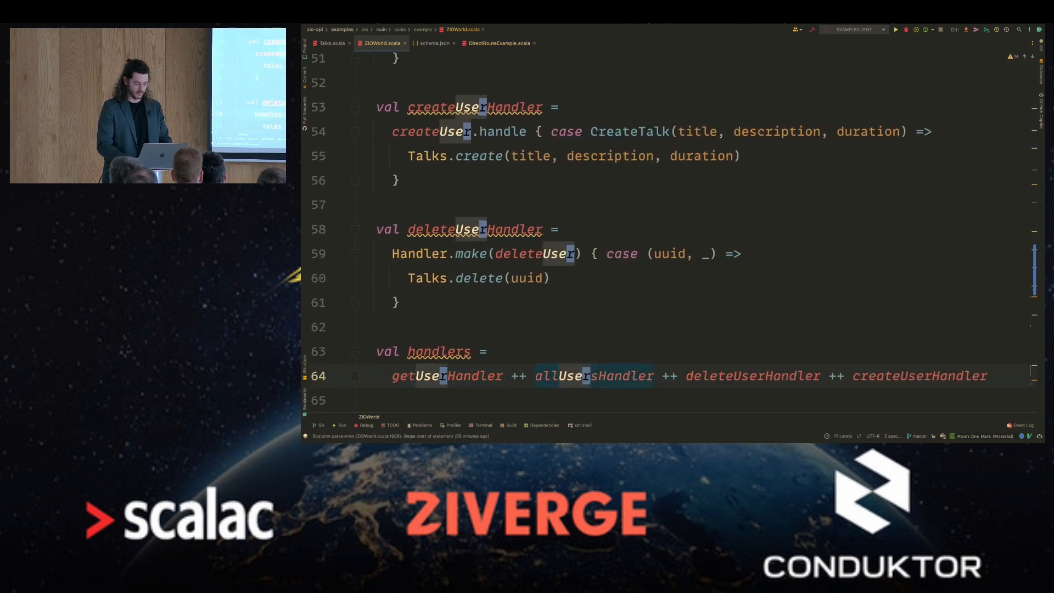
pyautogui.scroll(-3)
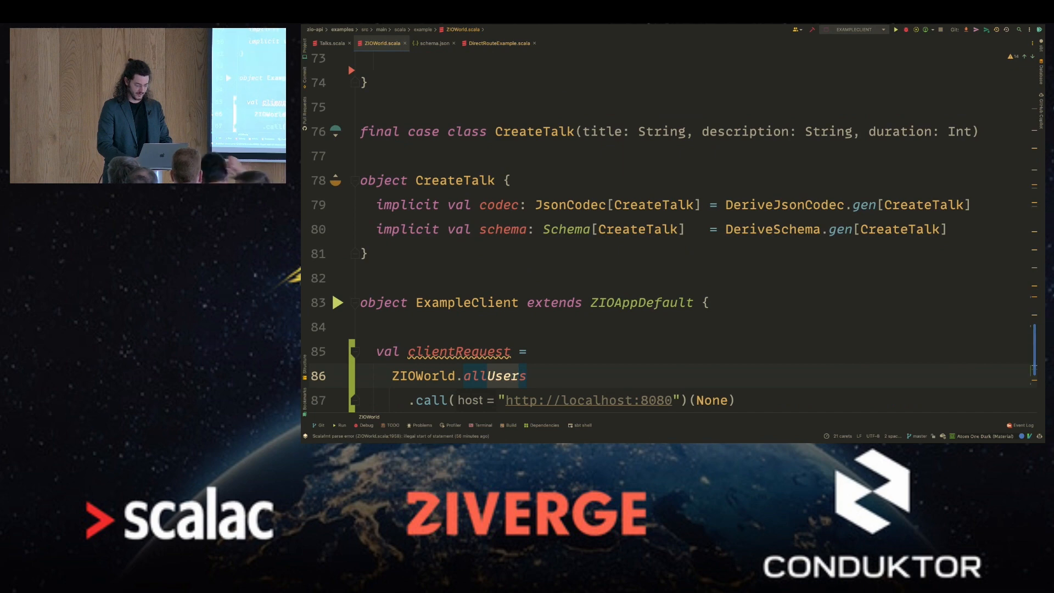
pyautogui.write('allTalks =')
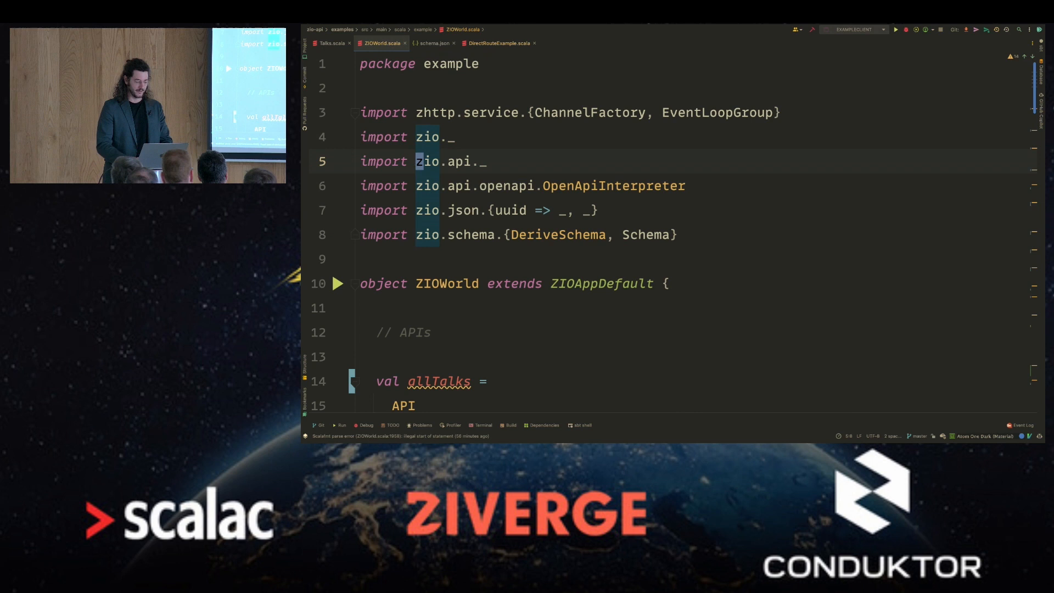
pyautogui.scroll(-3)
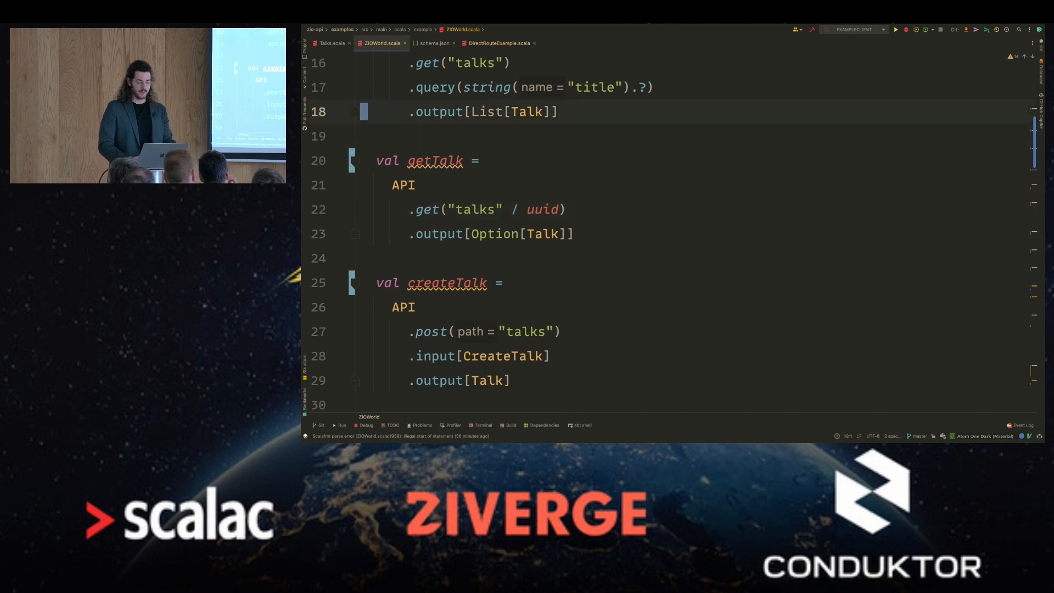
# Comment getTalk with // /talks/{id} and annotate it as API[UUID, Unit, Option[Talk]].
pyautogui.write('//')
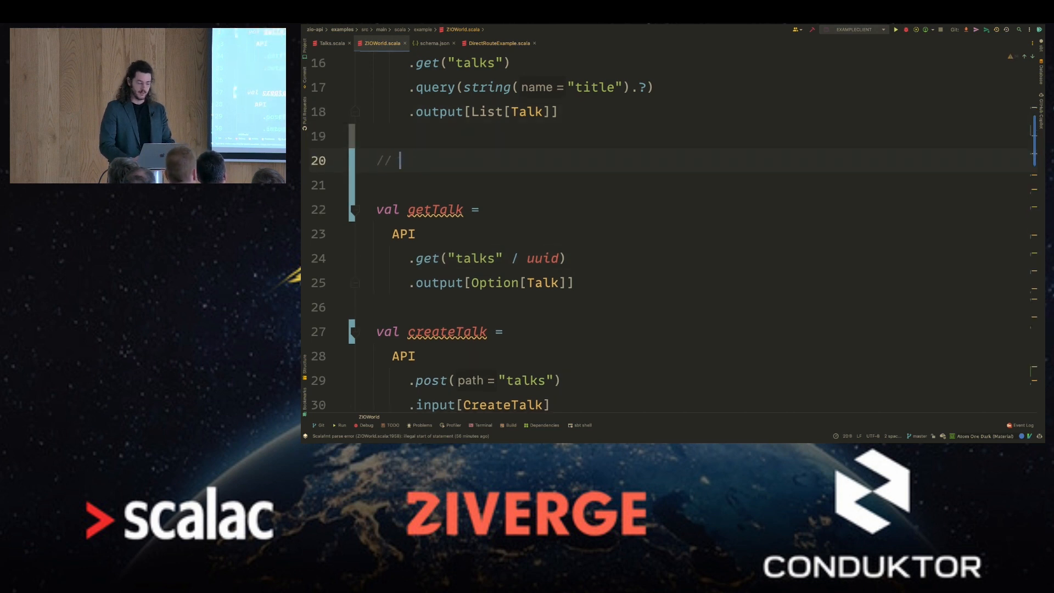
pyautogui.write('/talks/')
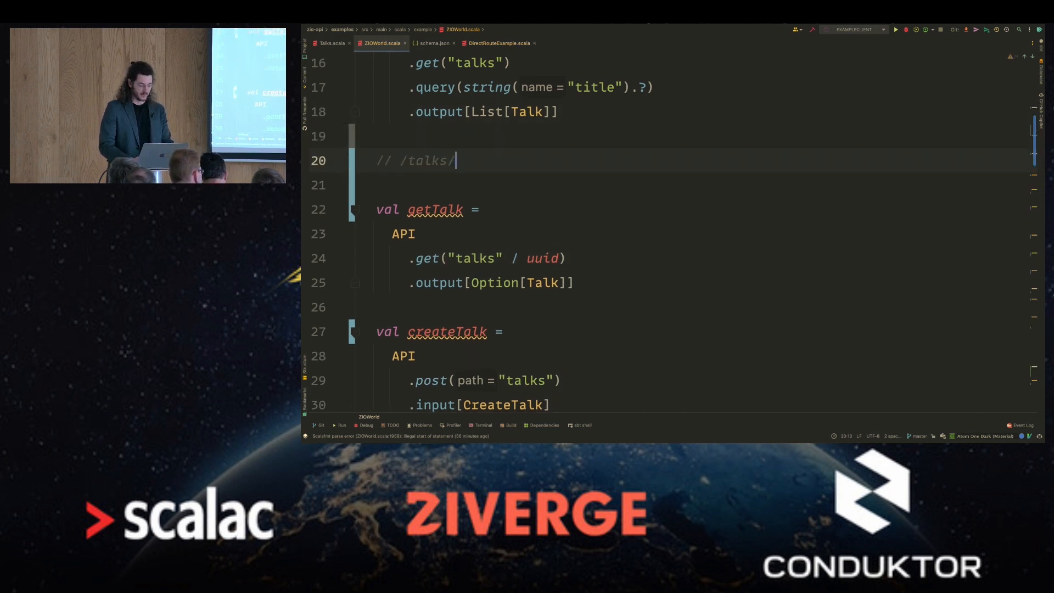
pyautogui.write('{id}')
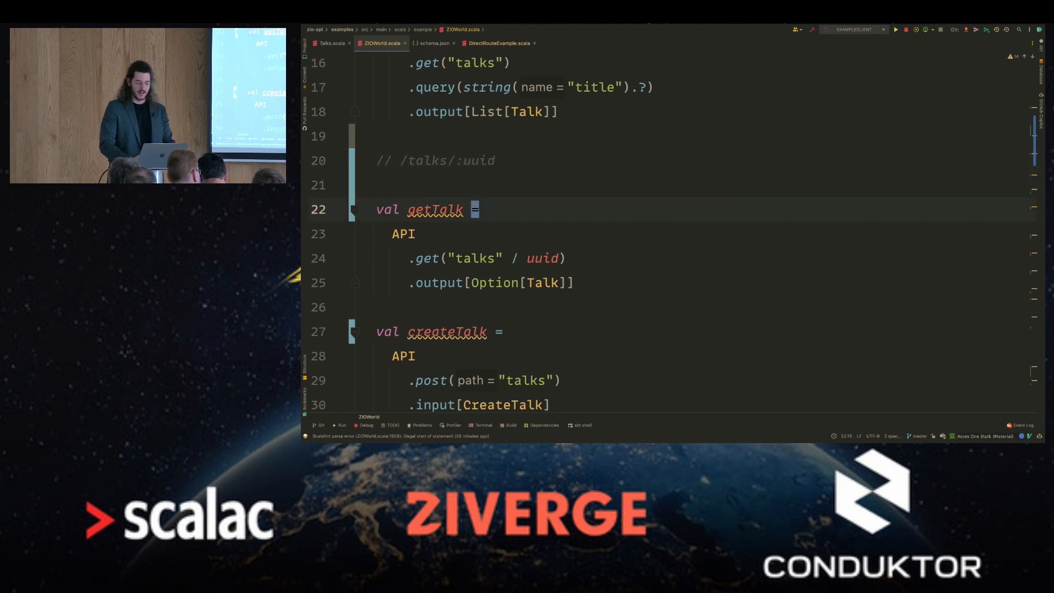
pyautogui.doubleClick(434, 208)
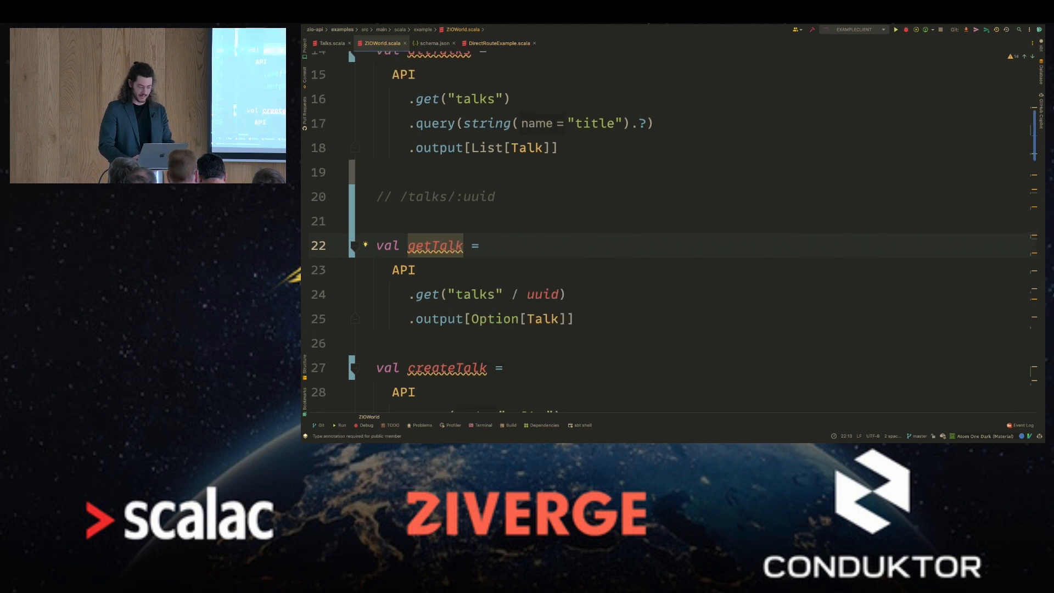
pyautogui.write(': API[UUID, Unit, Option[Talk]]')
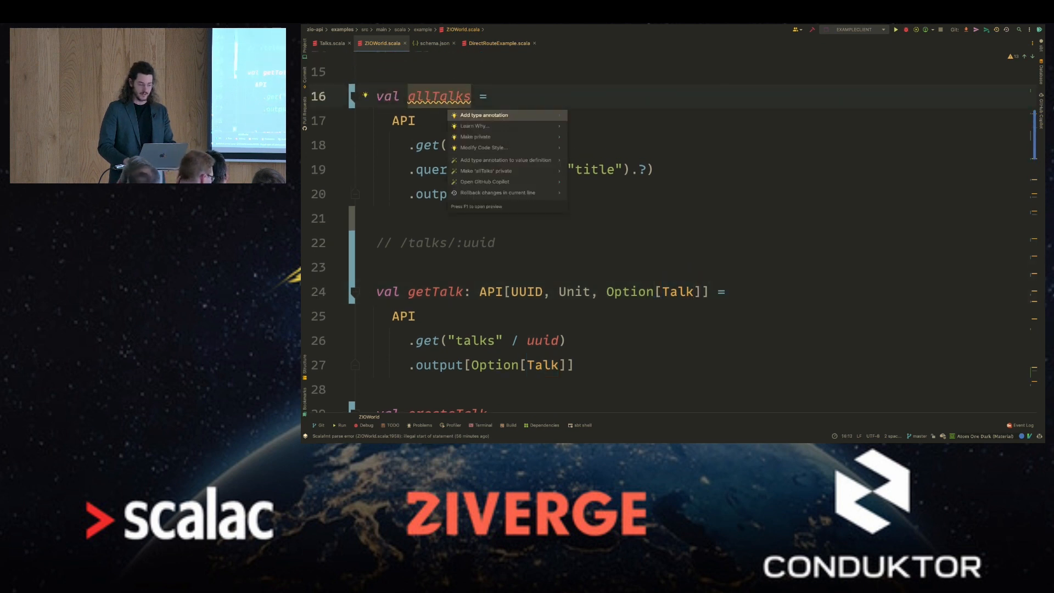
# Add the inferred type annotation API[Option[String], Unit, List[Talk]] to allTalks.
pyautogui.click(483, 116)
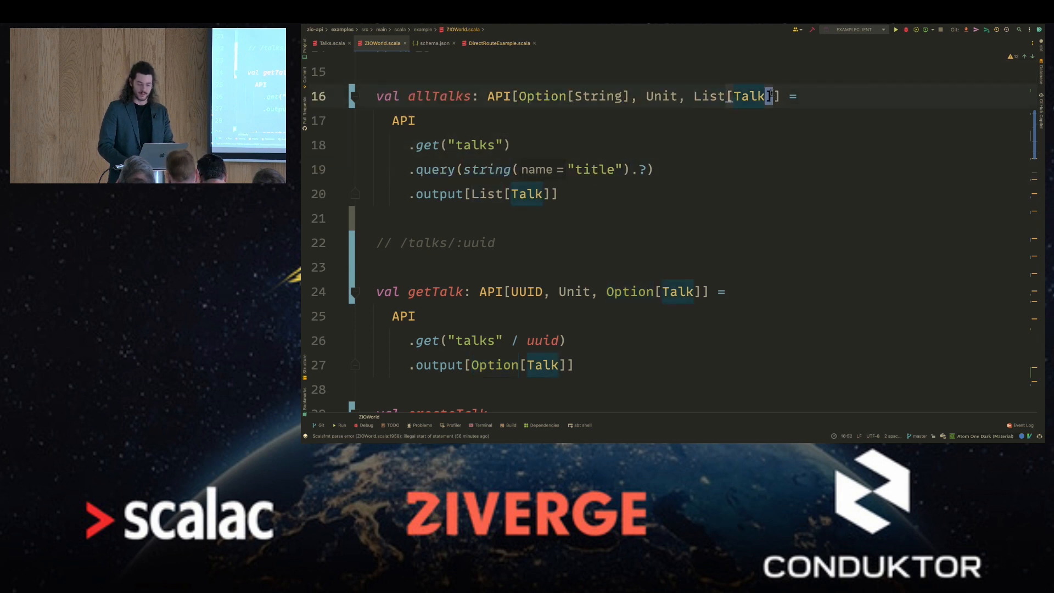
pyautogui.scroll(-3)
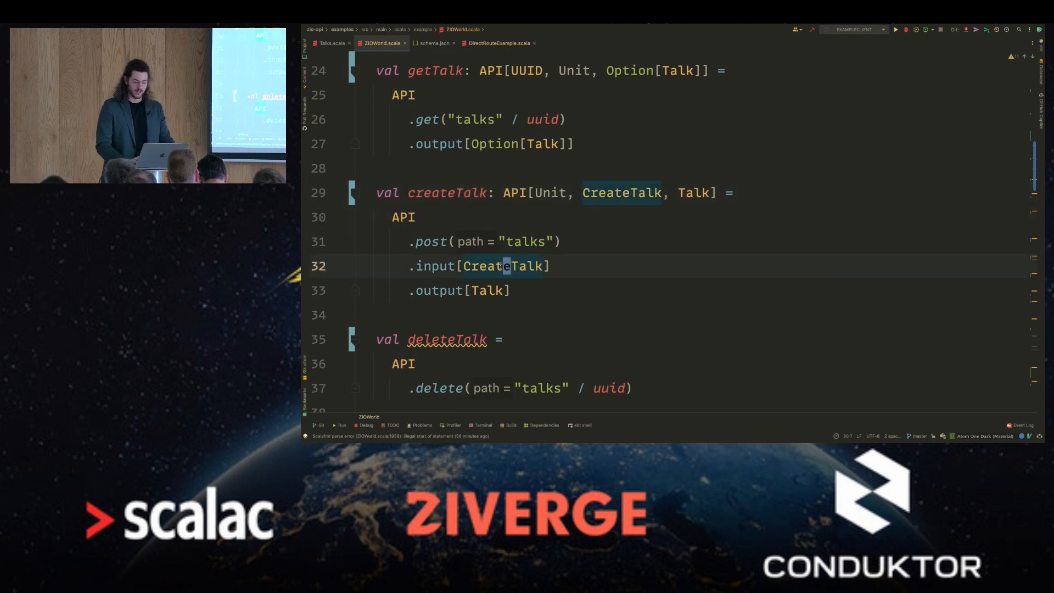
pyautogui.moveTo(508, 265)
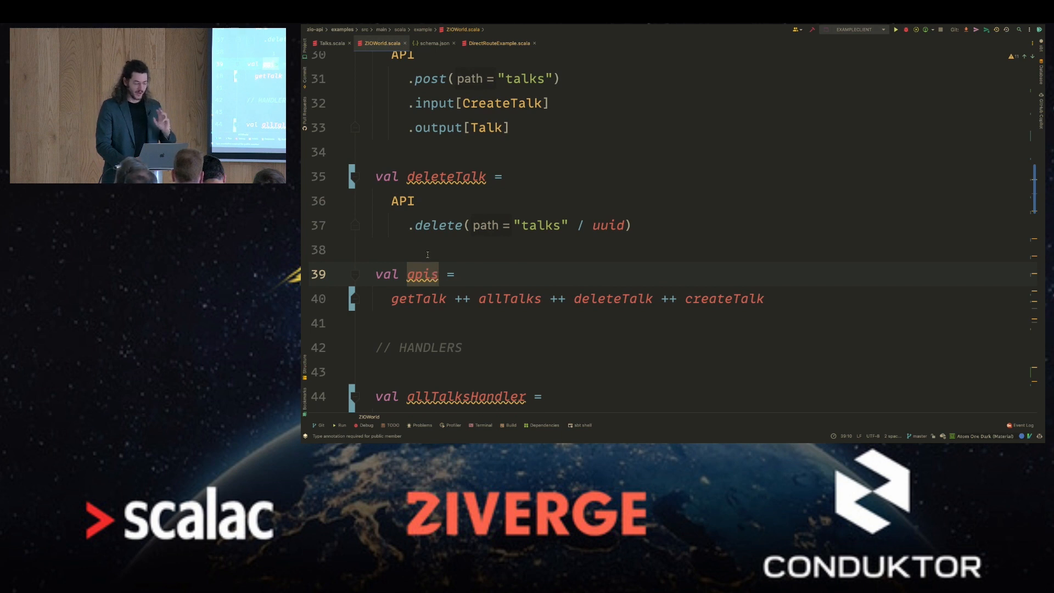
pyautogui.scroll(-3)
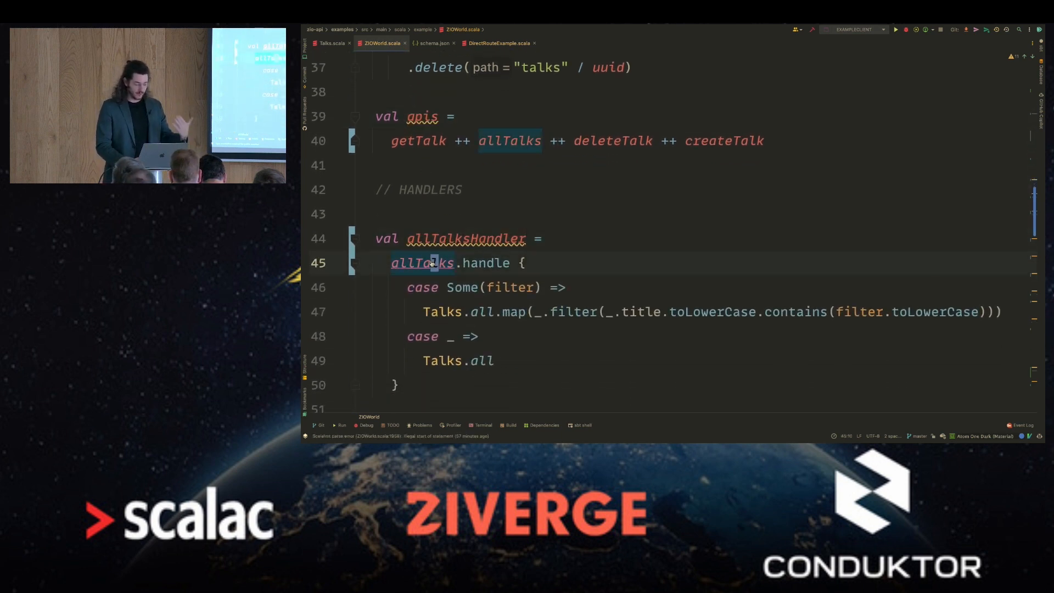
pyautogui.scroll(-3)
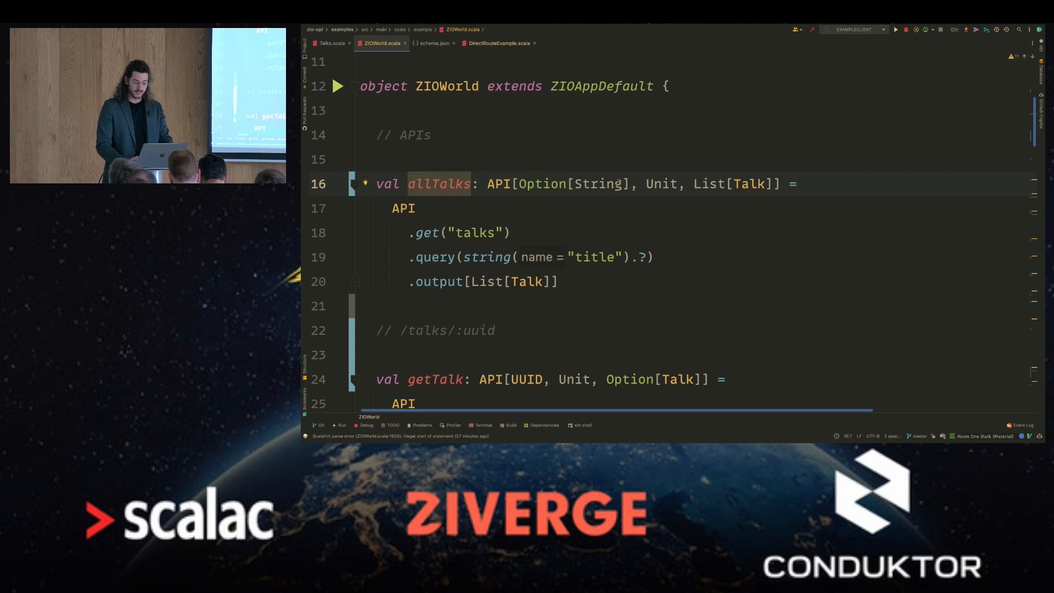
pyautogui.scroll(-3)
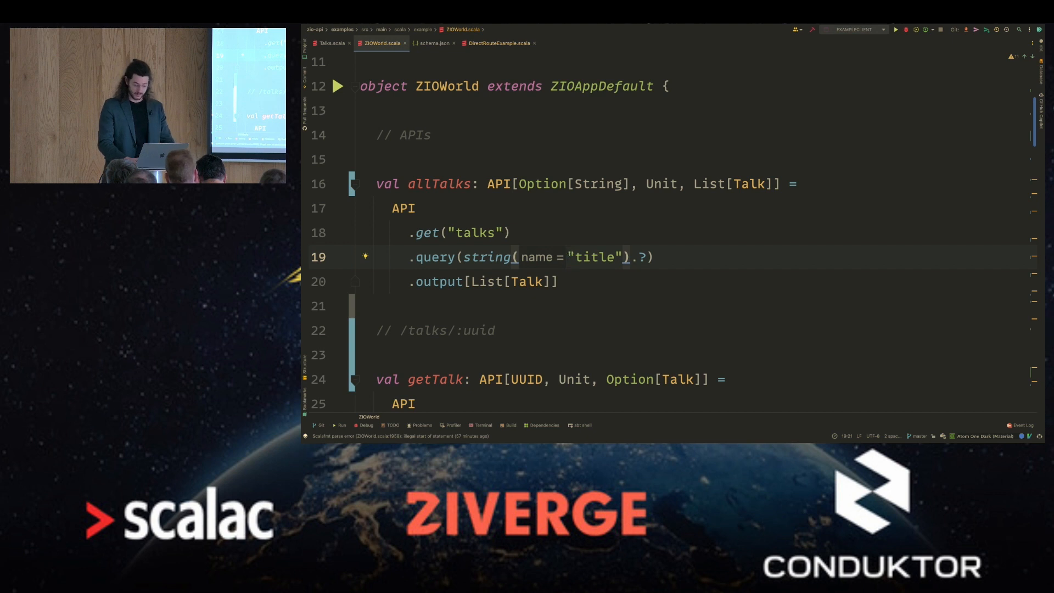
pyautogui.scroll(-3)
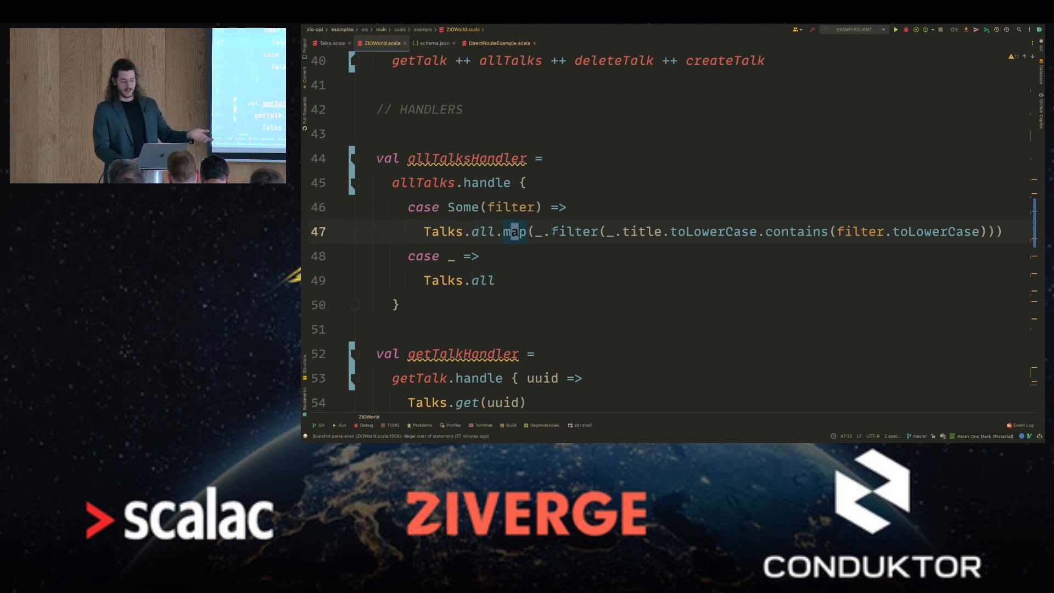
pyautogui.doubleClick(572, 232)
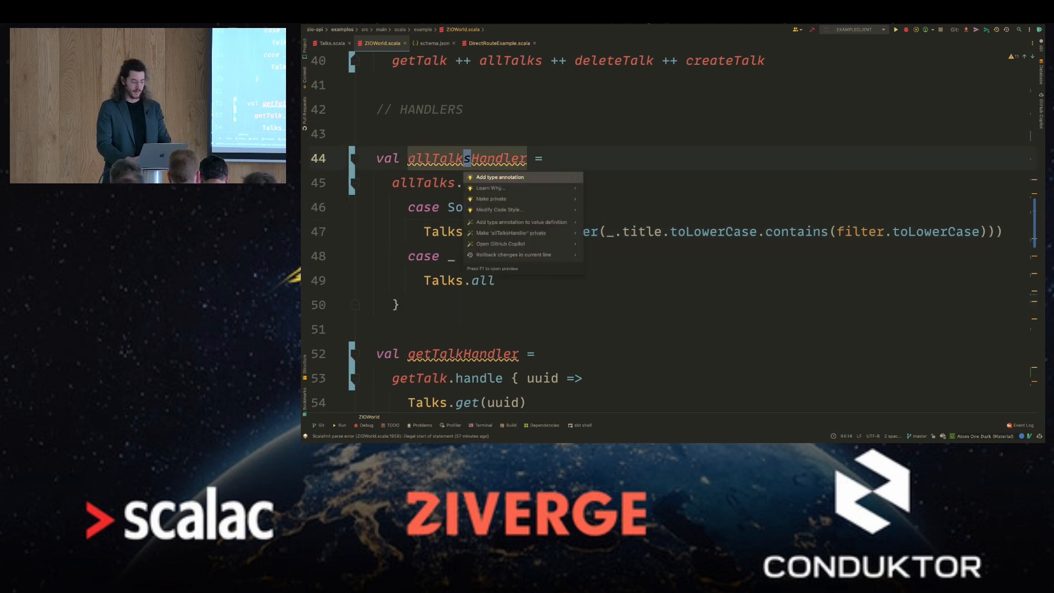
pyautogui.click(500, 177)
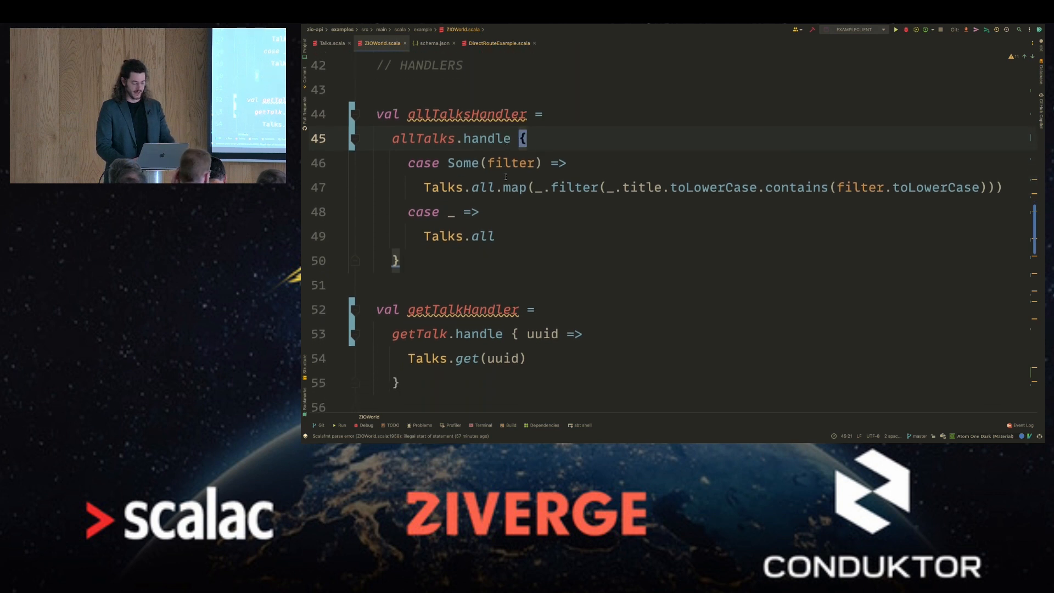
pyautogui.scroll(-3)
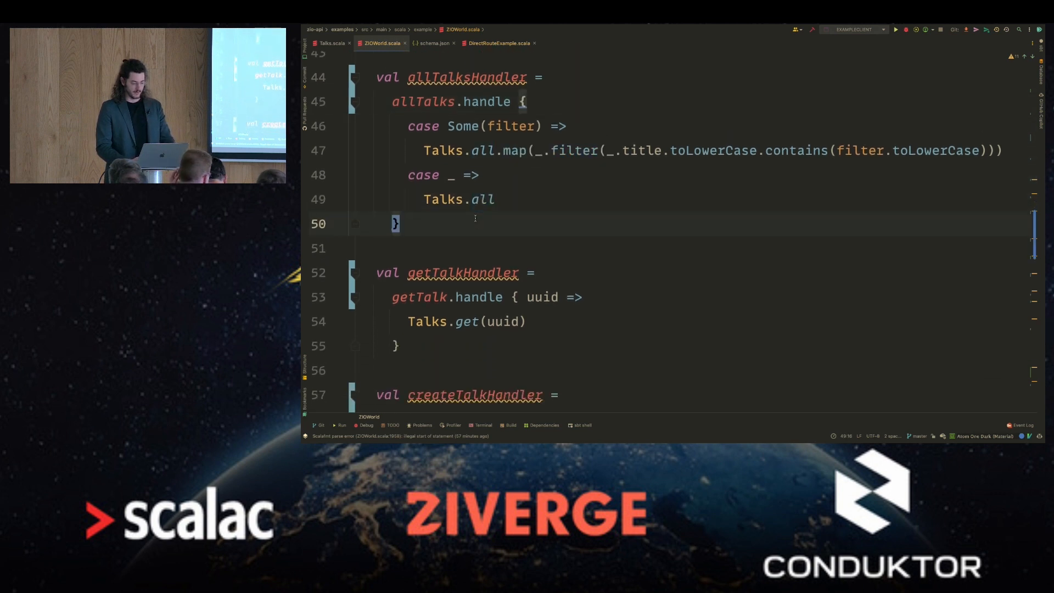
pyautogui.scroll(-3)
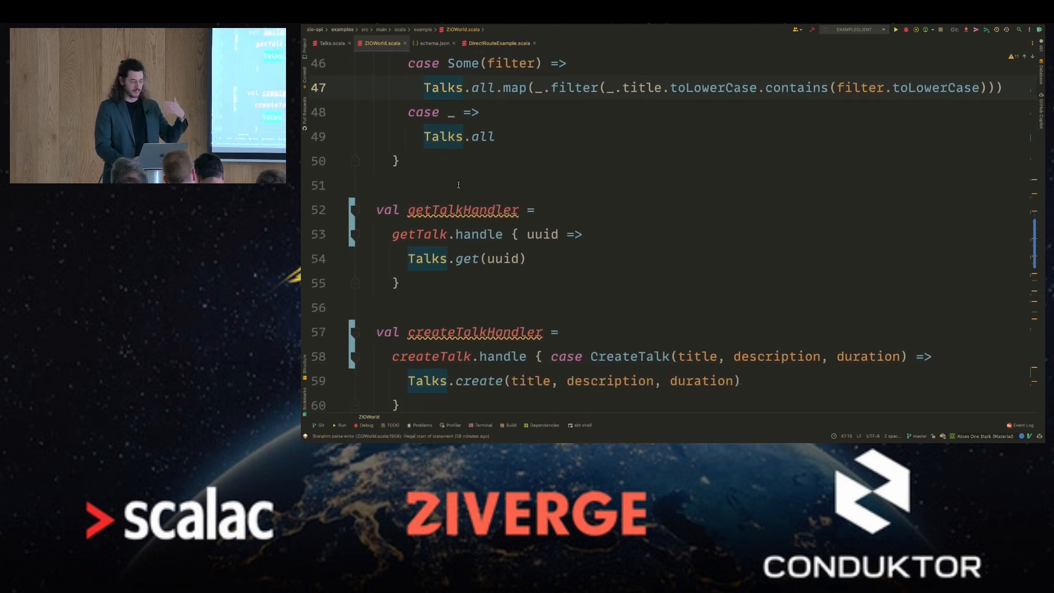
pyautogui.scroll(-3)
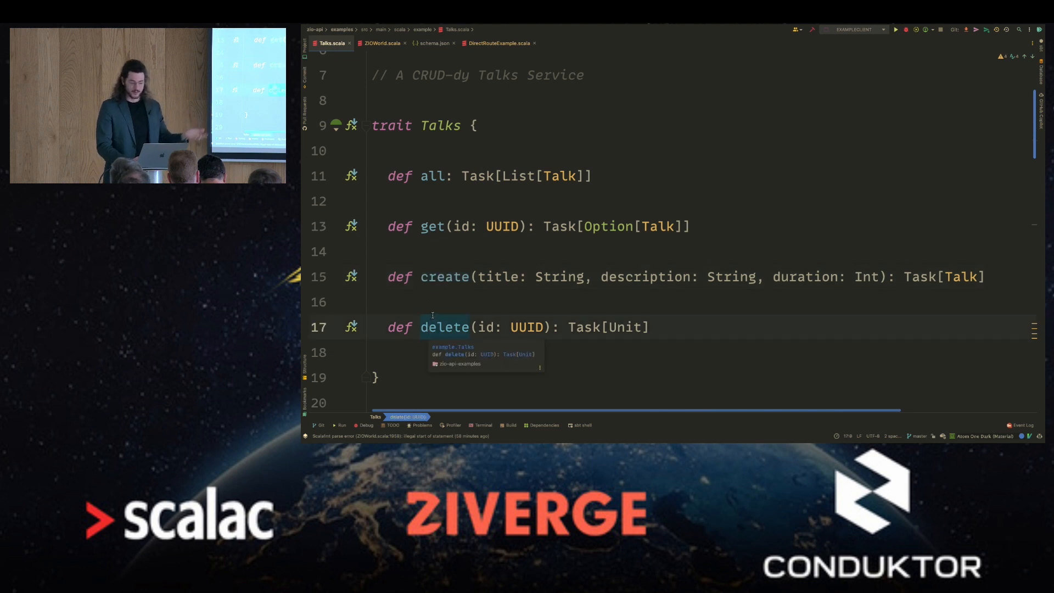
# Scroll through the Talks trait, ZIO accessors, TalksLive Ref implementation and example talks.
pyautogui.scroll(-3)
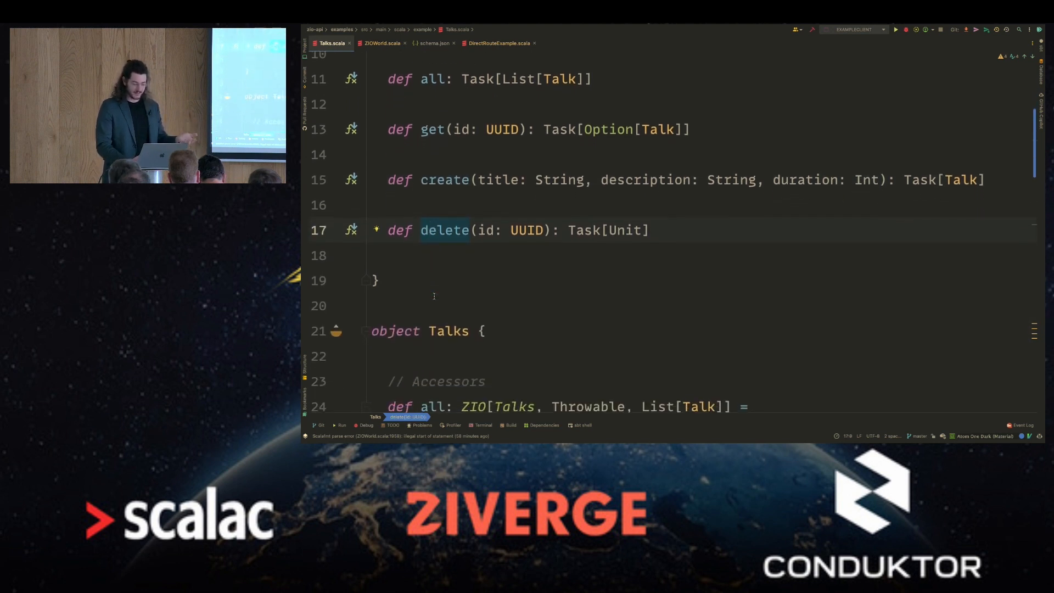
pyautogui.scroll(-3)
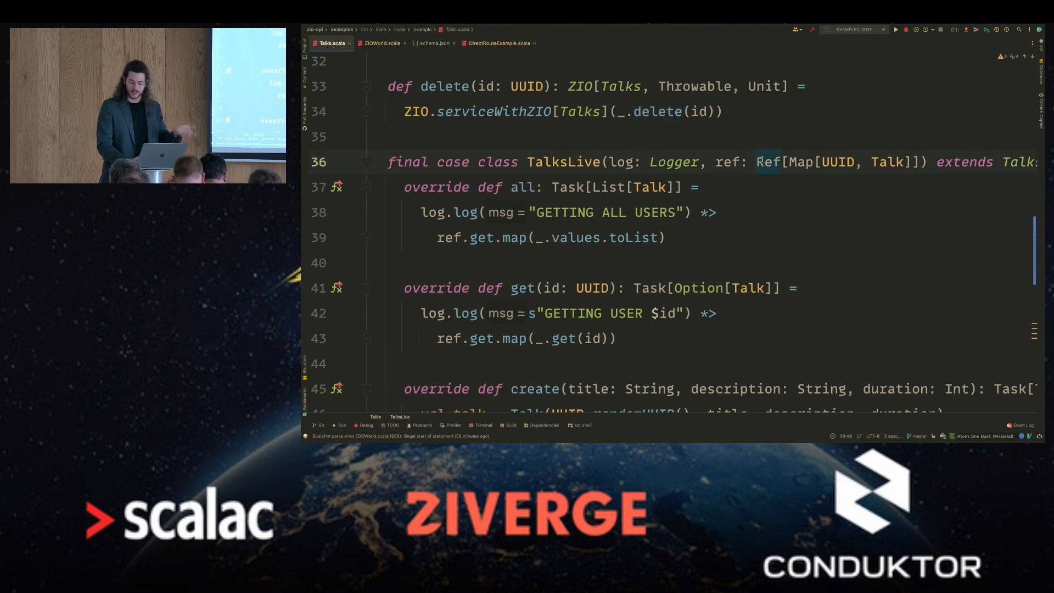
pyautogui.scroll(-3)
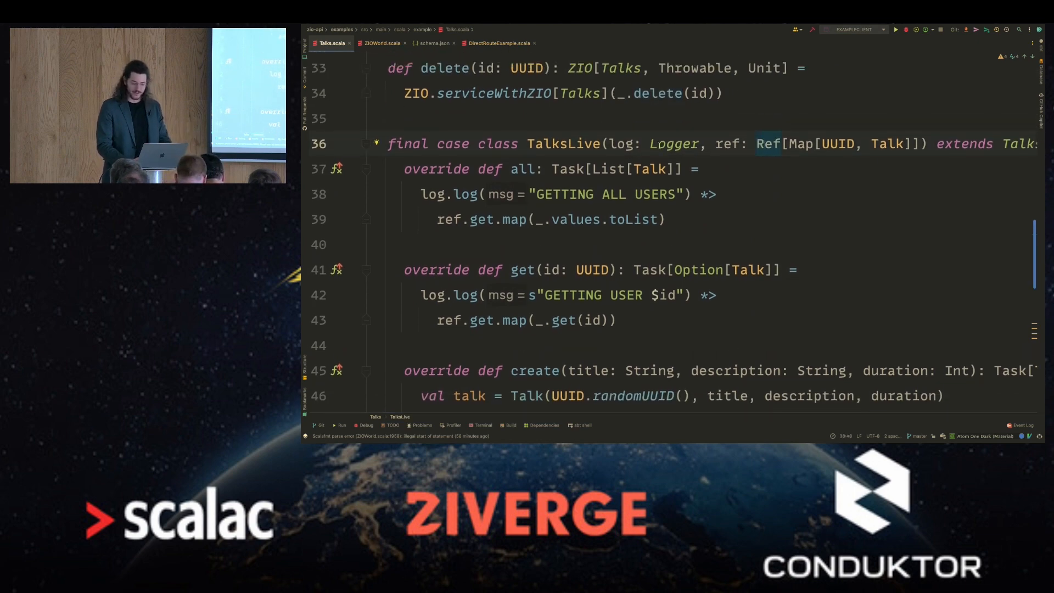
pyautogui.scroll(-3)
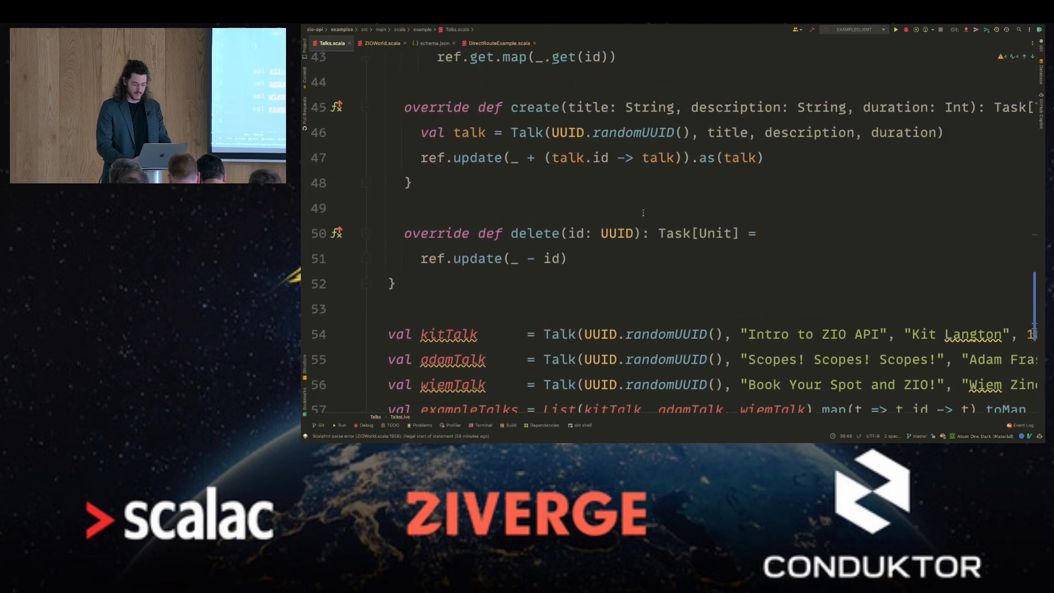
pyautogui.scroll(-3)
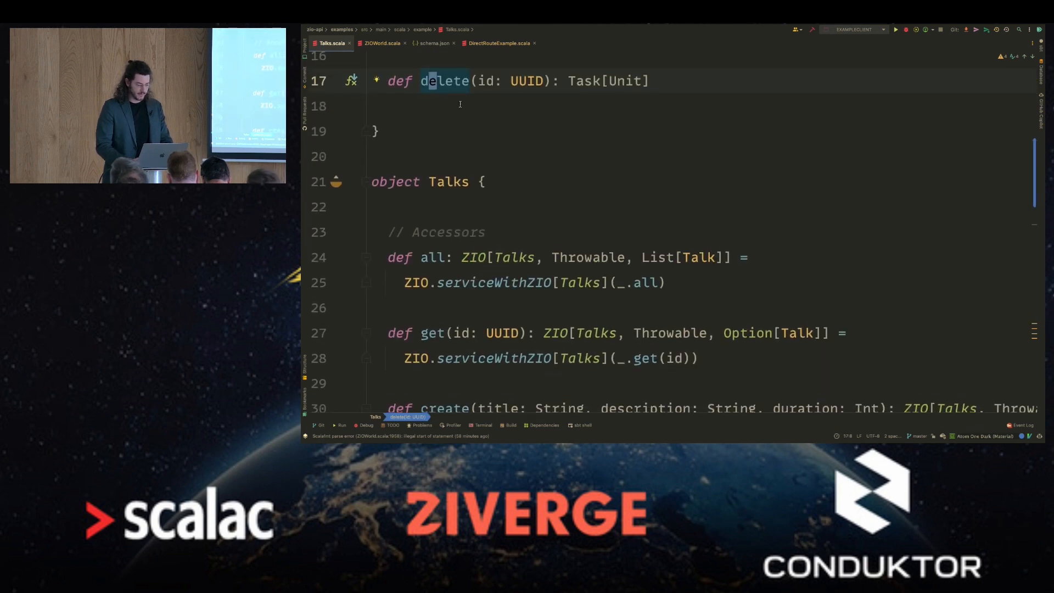
# Return to ZIOWorld.scala and scroll to the combined handlers and Server.start on port 8080.
pyautogui.click(379, 42)
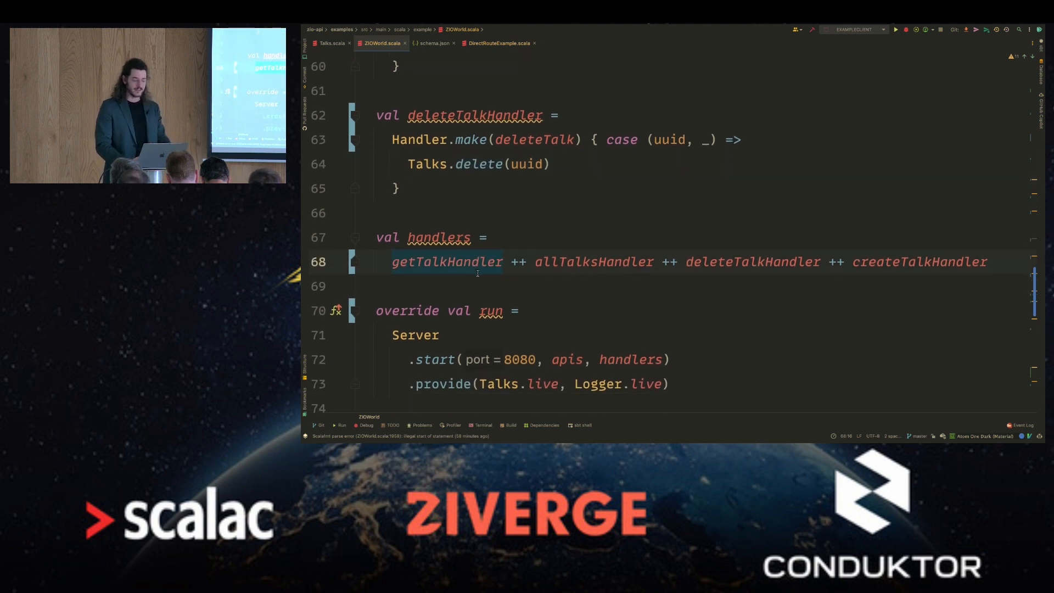
pyautogui.scroll(-3)
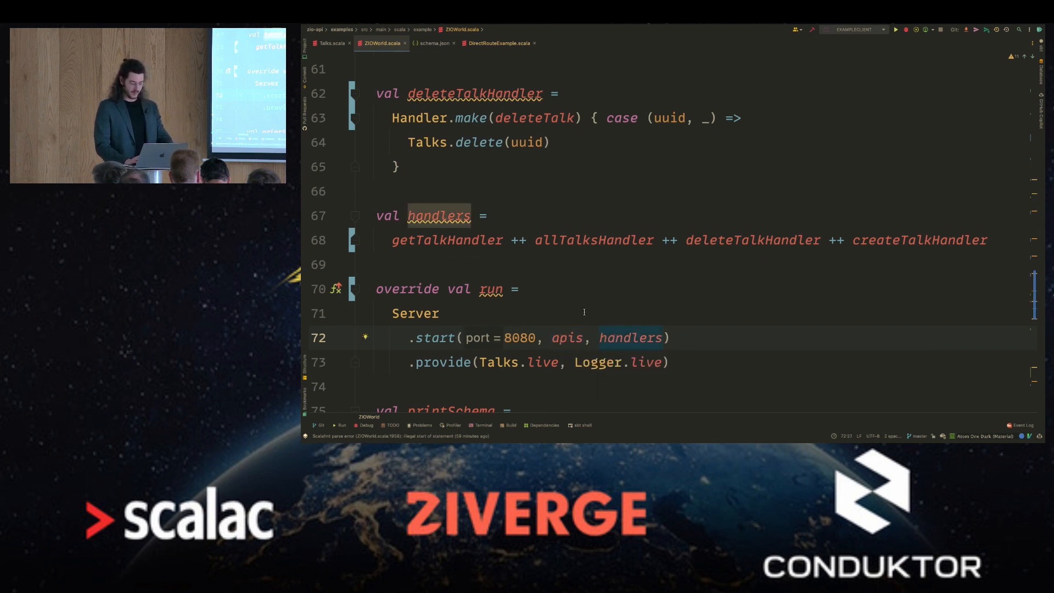
pyautogui.scroll(-3)
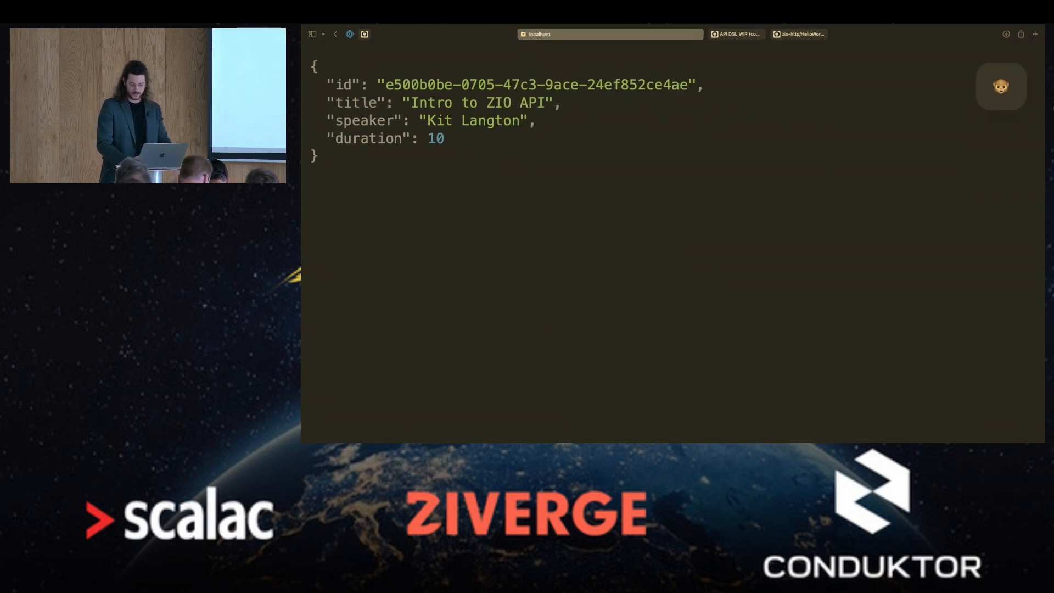
# Query localhost:8080/talks?title=z in Safari's address bar.
pyautogui.click(610, 34)
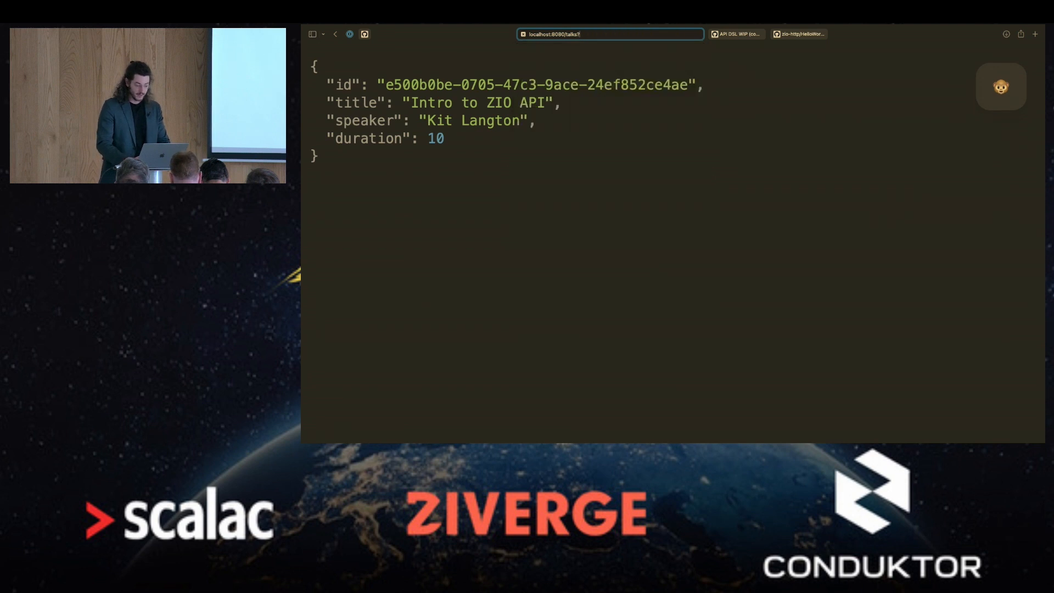
pyautogui.write('title=z')
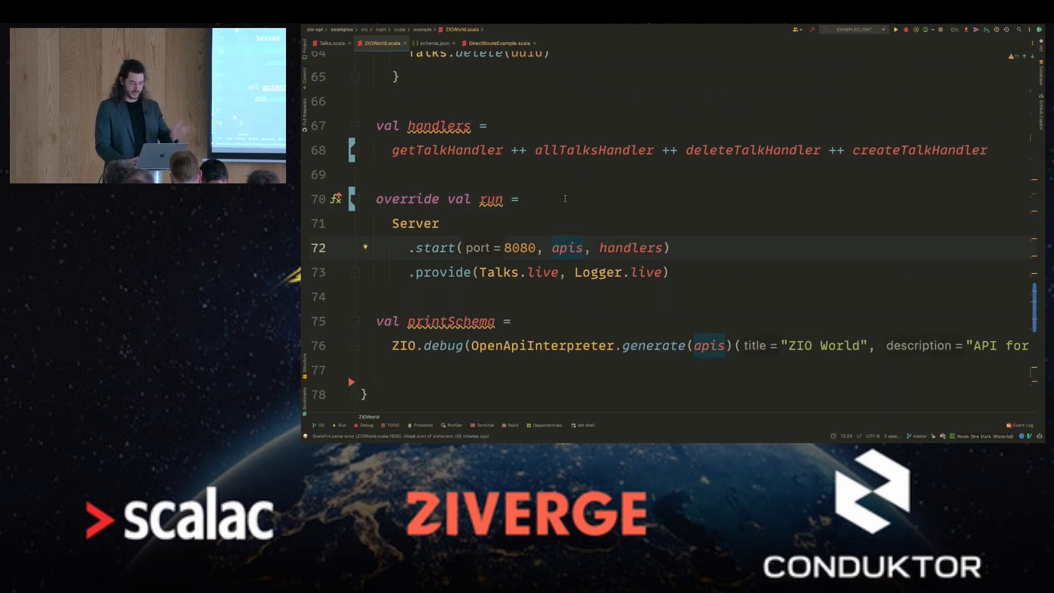
# Chain printSchema *> before Server.start with a "Starting server..." println and rerun, hitting a NullPointerException.
pyautogui.click(631, 248)
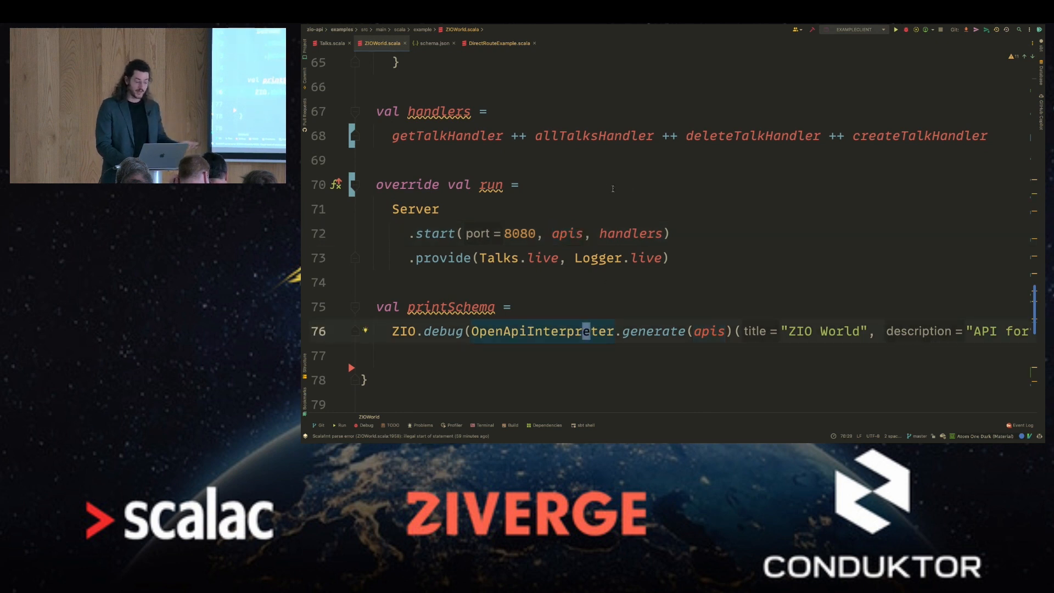
pyautogui.write('println("Starting server...")')
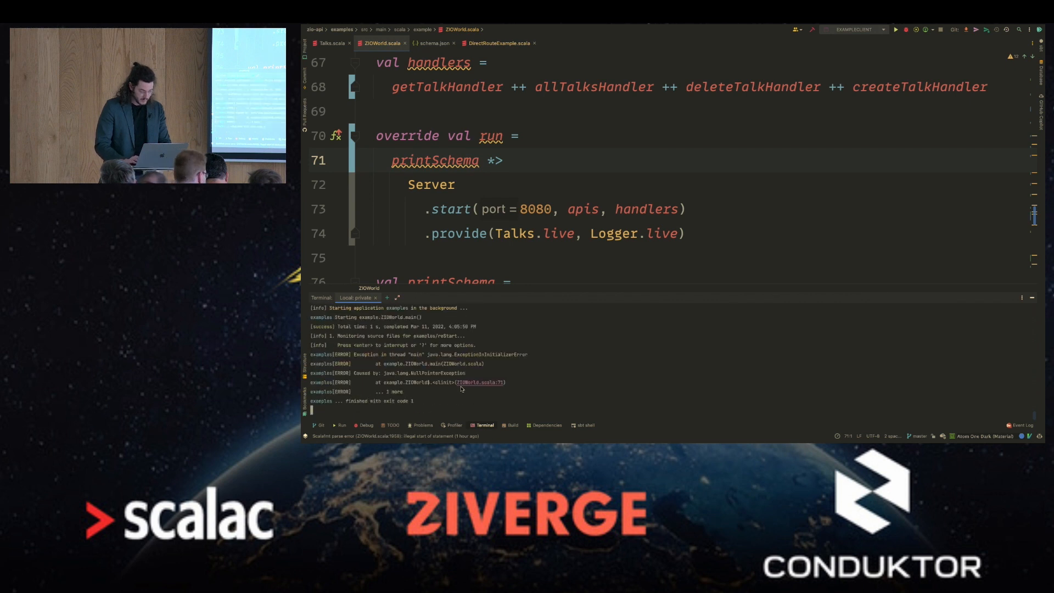
# Make printSchema a lazy val so the schema prints and the server starts, then view schema.json.
pyautogui.scroll(-3)
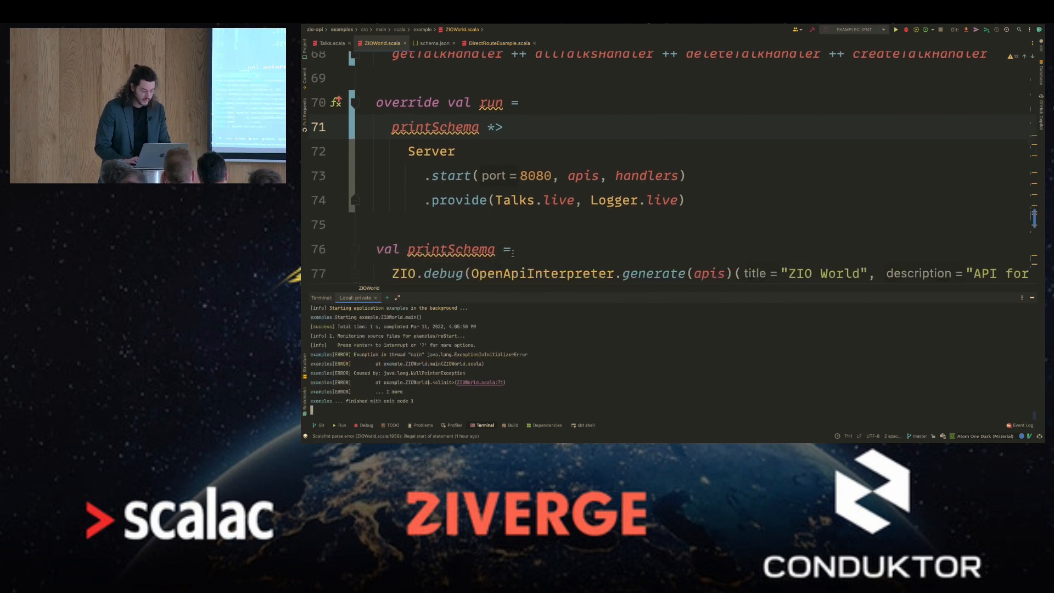
pyautogui.write('lazy')
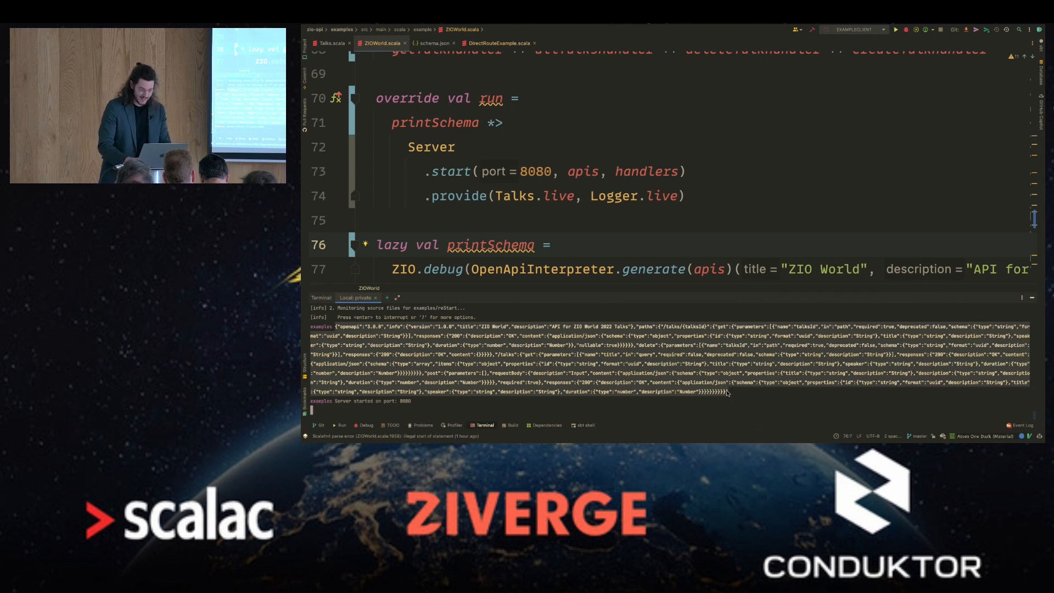
pyautogui.click(436, 43)
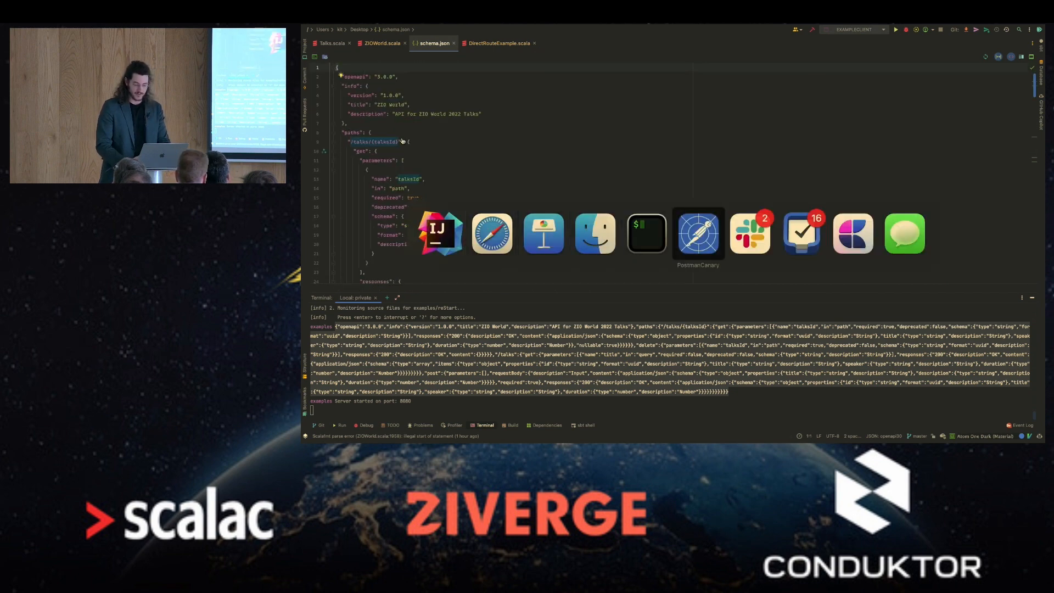
# Import the local ZIO World schema.json as an API with a generated collection and dismiss the summary.
pyautogui.click(698, 233)
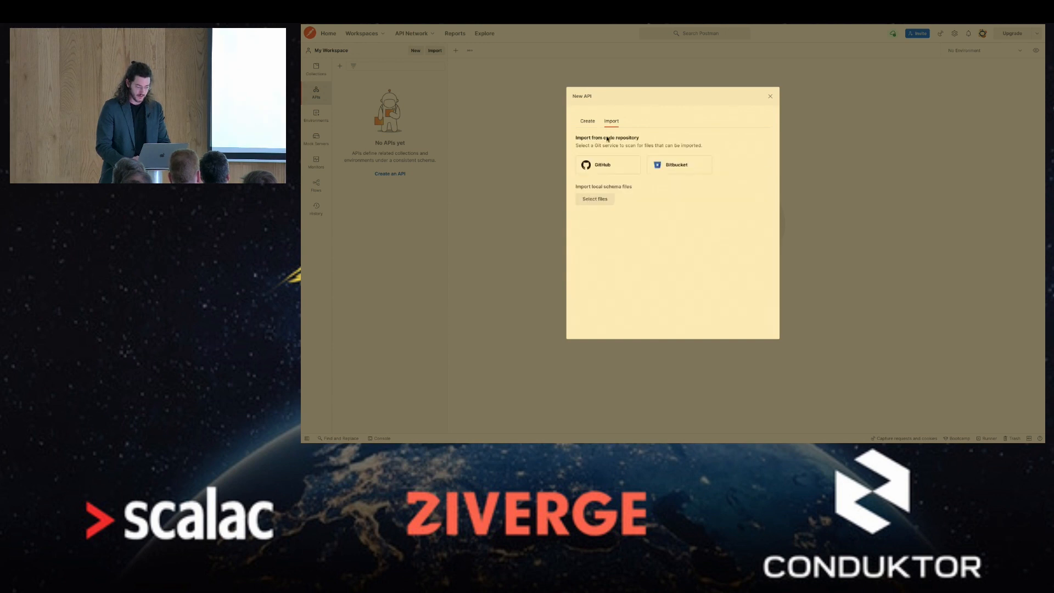
pyautogui.click(594, 199)
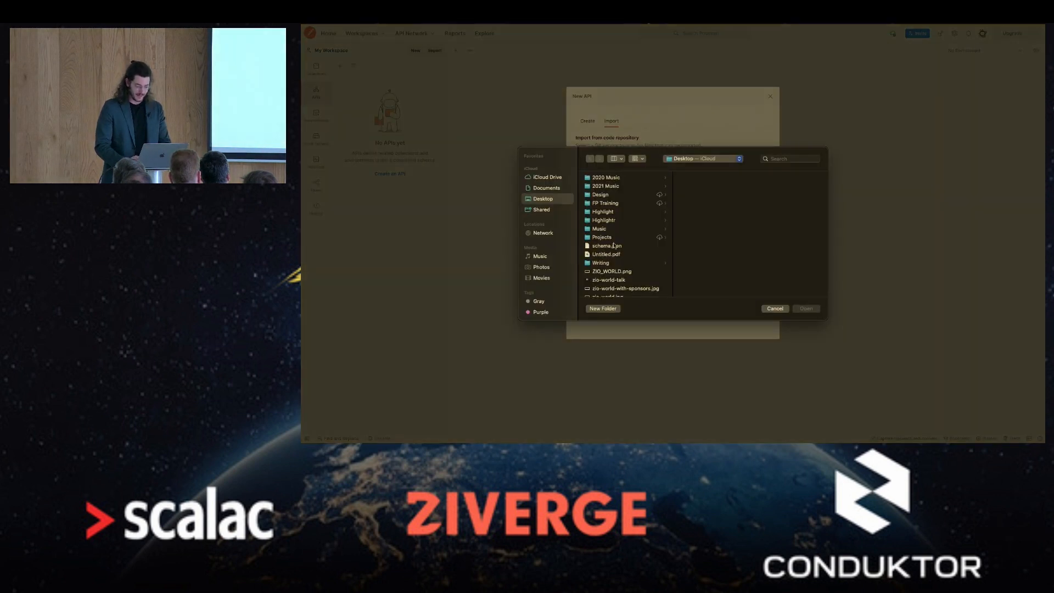
pyautogui.click(805, 307)
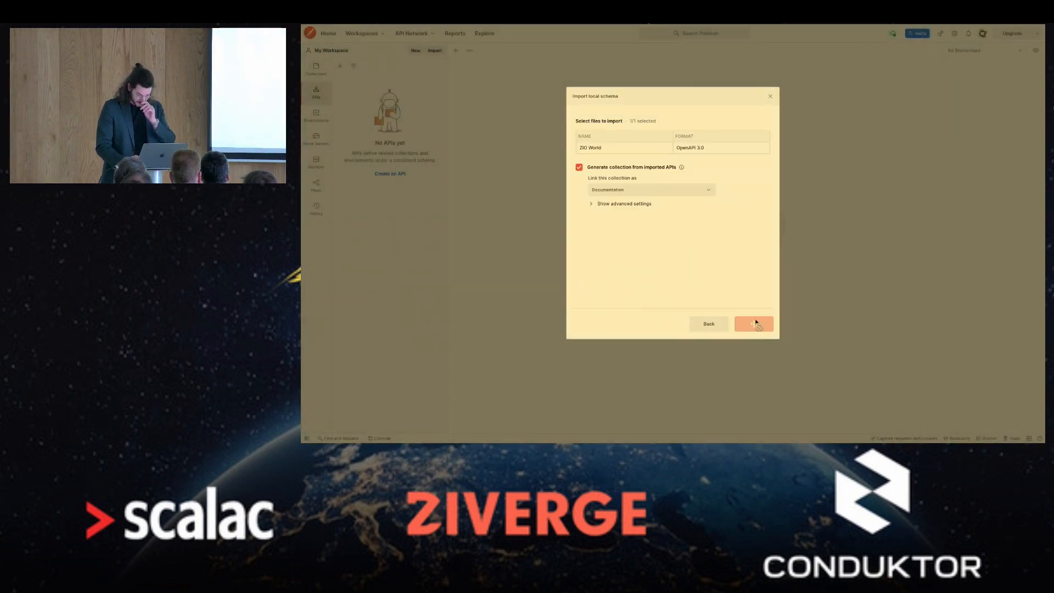
pyautogui.click(752, 323)
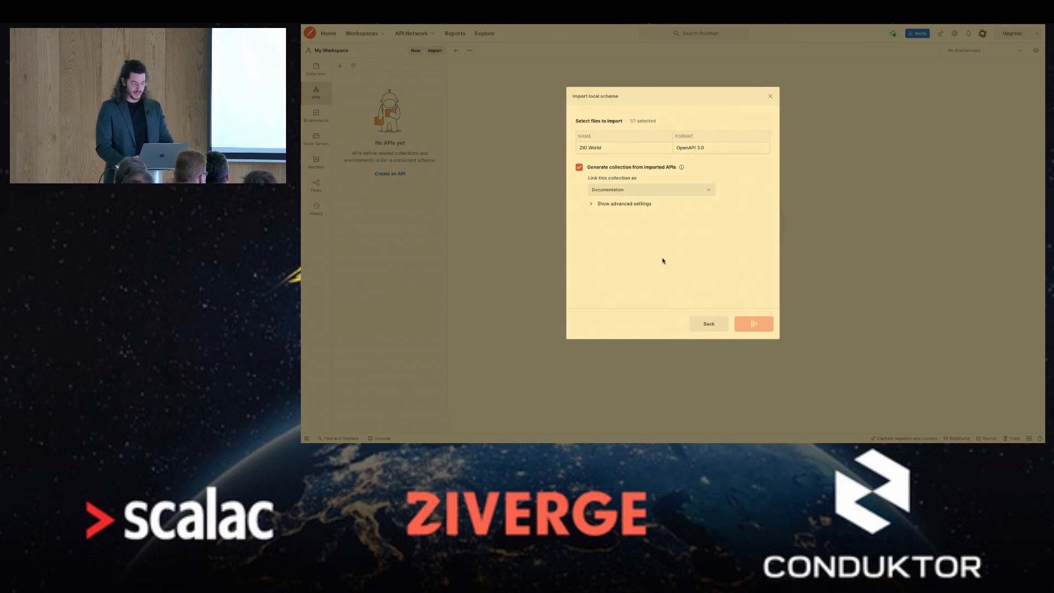
pyautogui.click(753, 323)
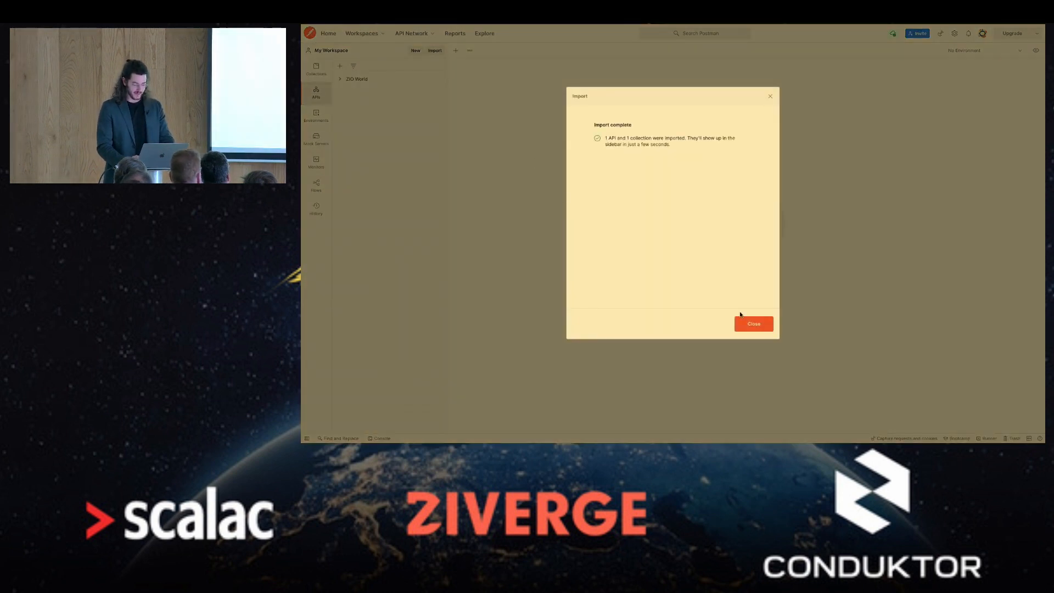
pyautogui.click(753, 323)
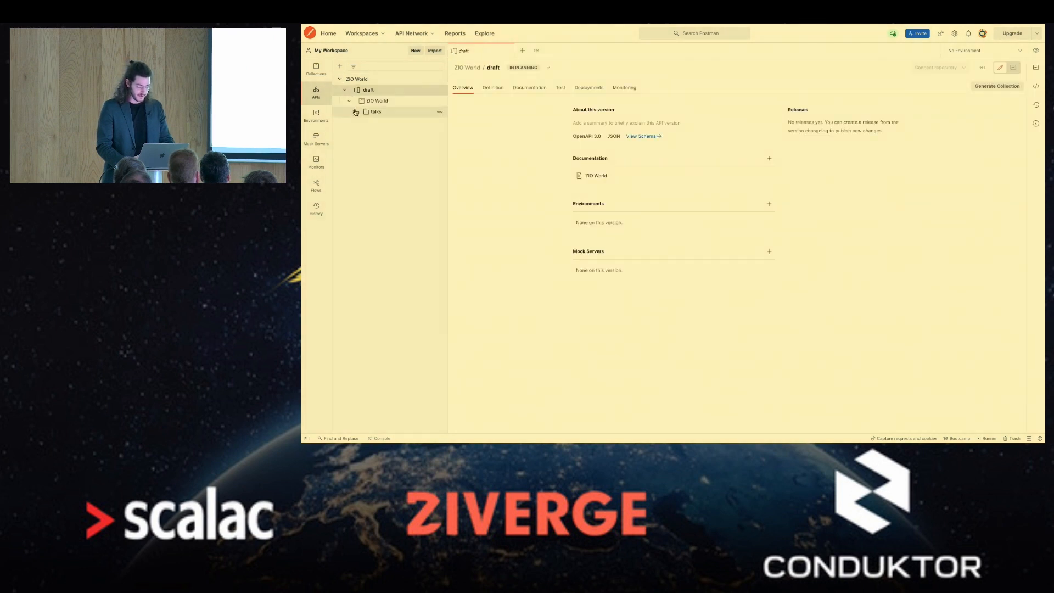
# Expand talks and talks/{id}, inspect the delete and create requests, and show the ZIO World collection overview.
pyautogui.click(354, 112)
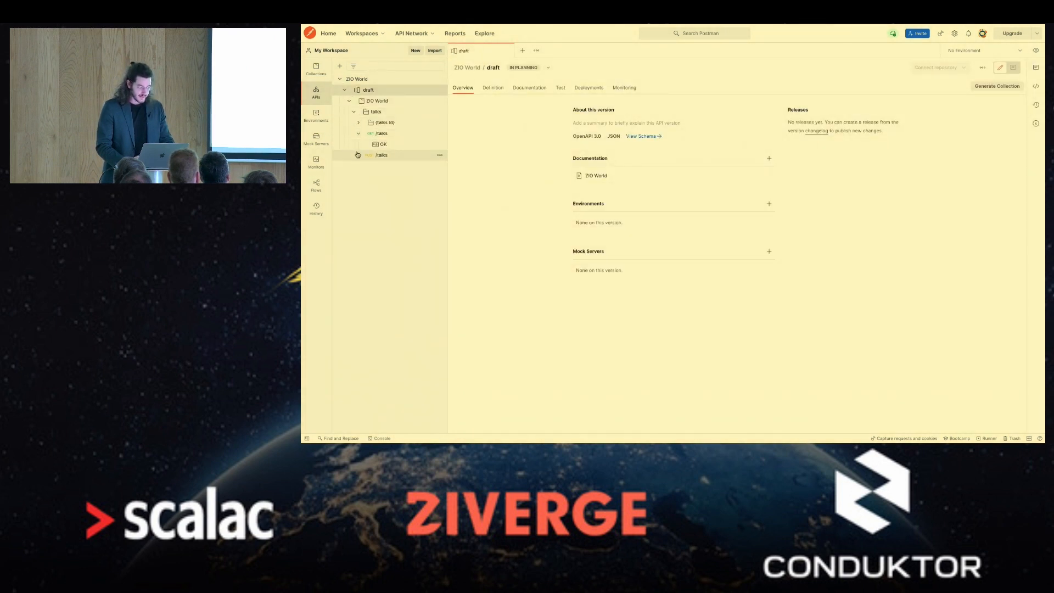
pyautogui.click(358, 122)
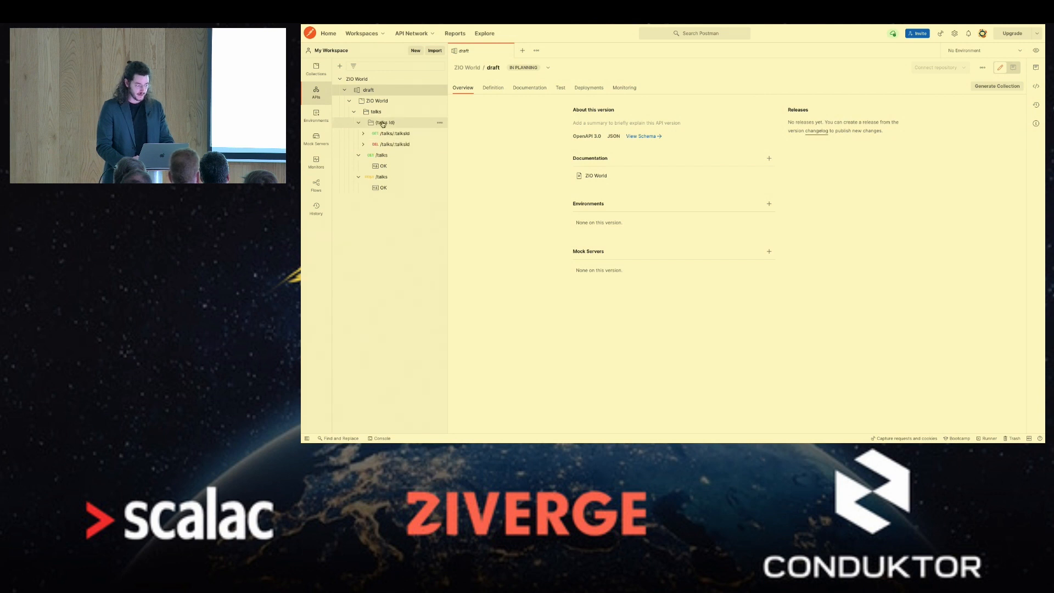
pyautogui.click(391, 144)
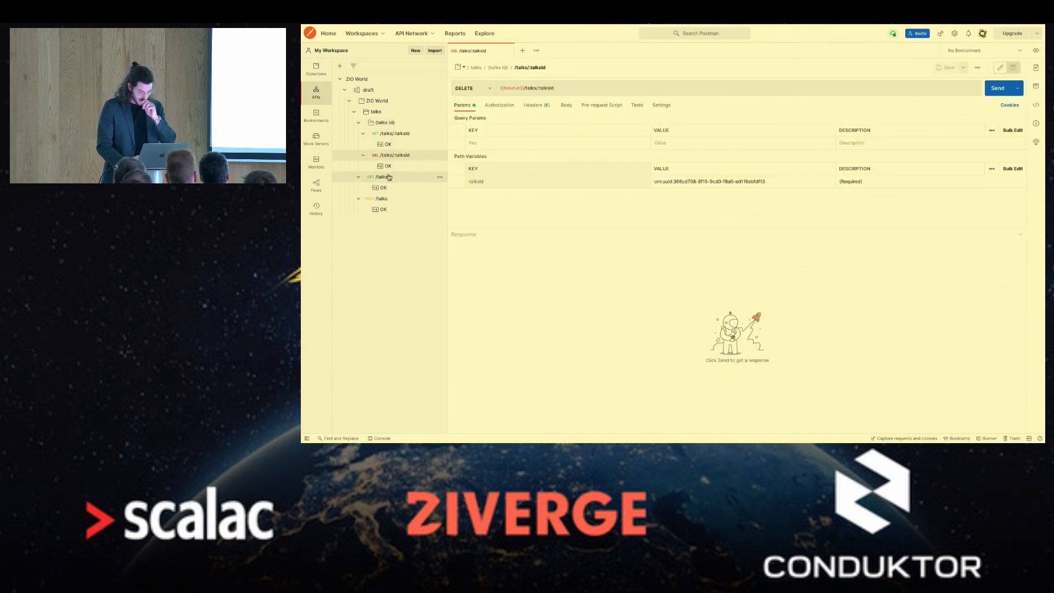
pyautogui.click(381, 177)
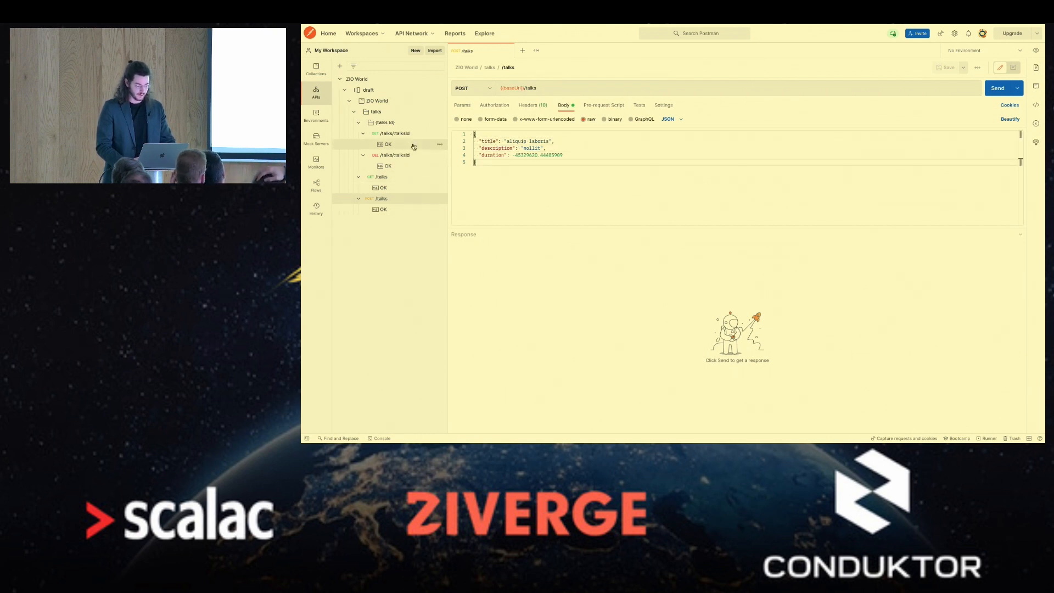
pyautogui.click(393, 133)
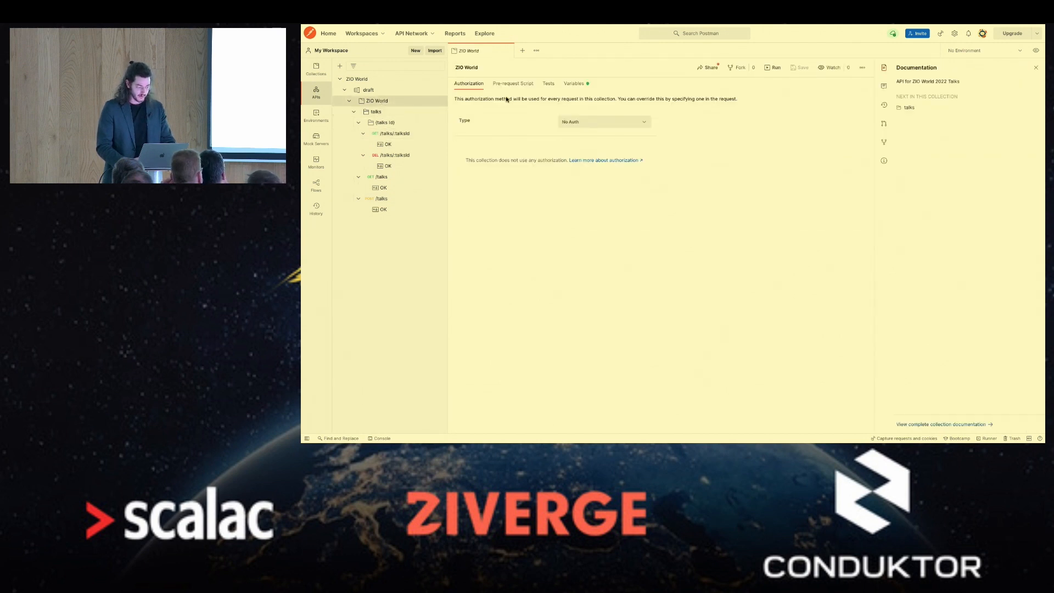
# Send GET /talks with the title filter (empty list), then untick the title query parameter.
pyautogui.click(573, 84)
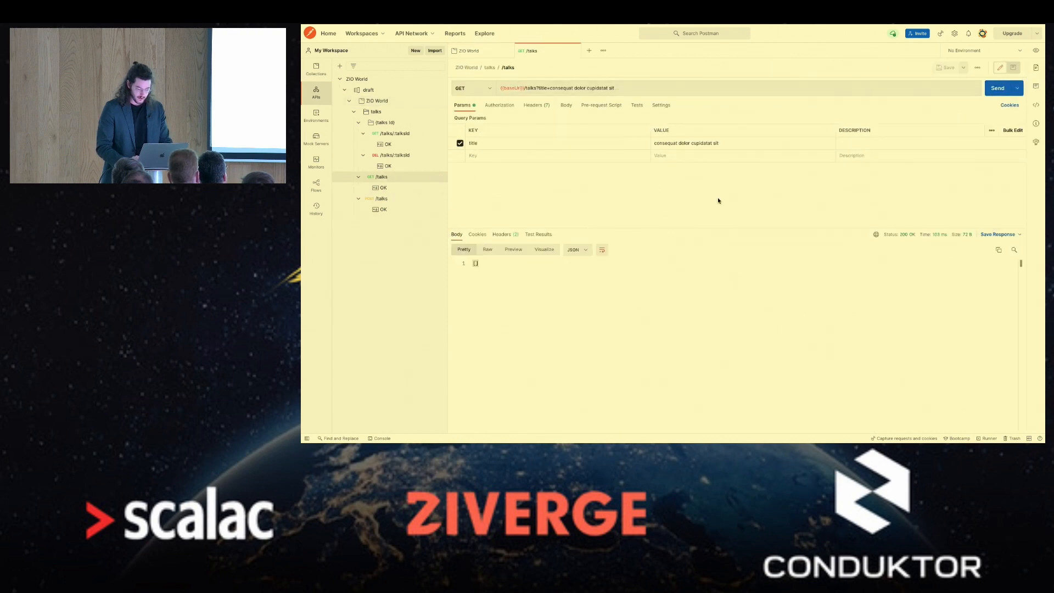
pyautogui.press('Cmd+Tab')
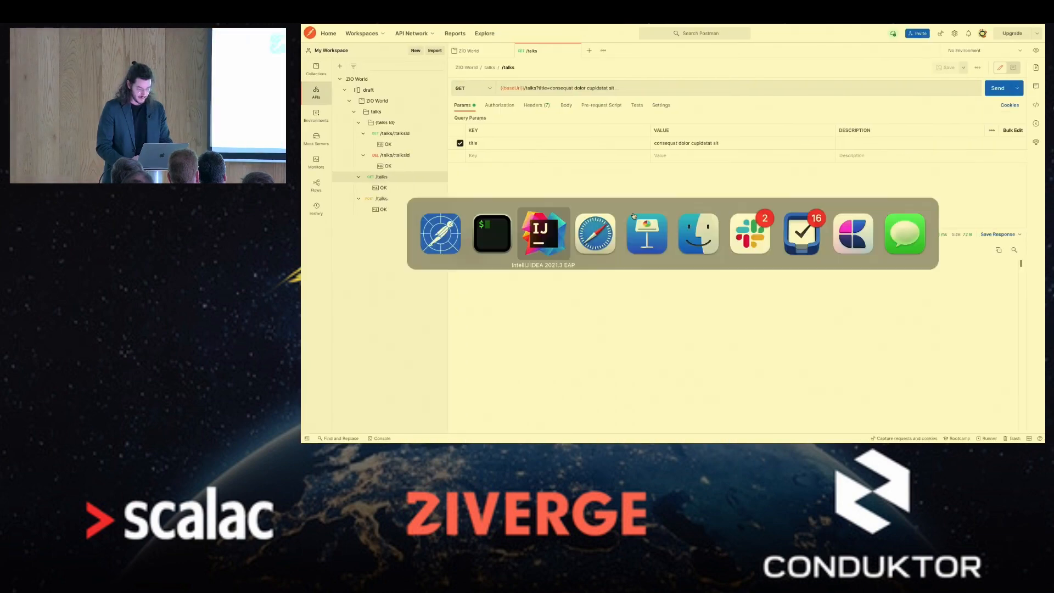
pyautogui.click(542, 234)
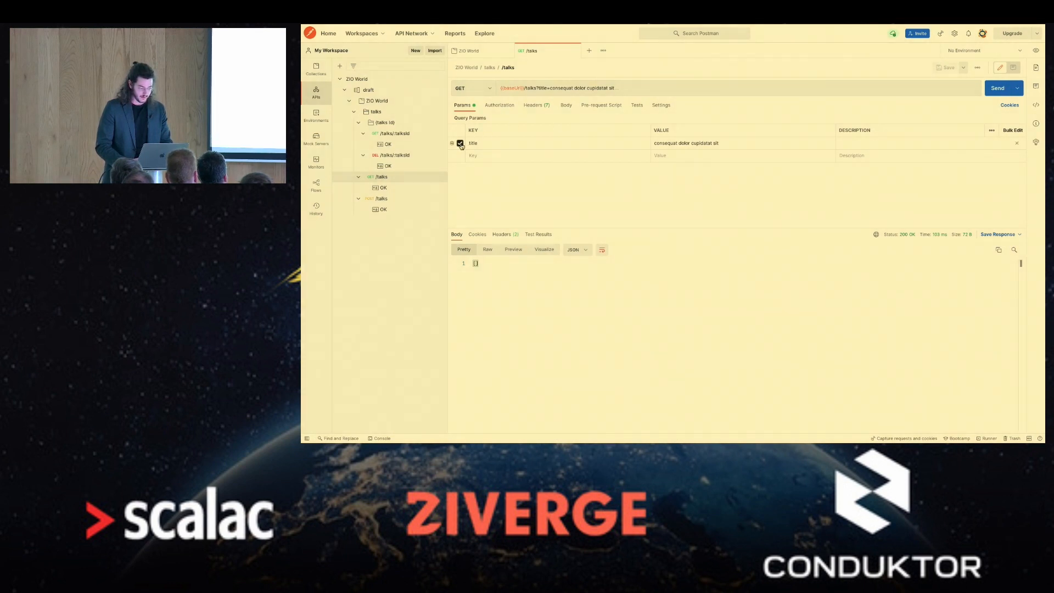
pyautogui.click(459, 144)
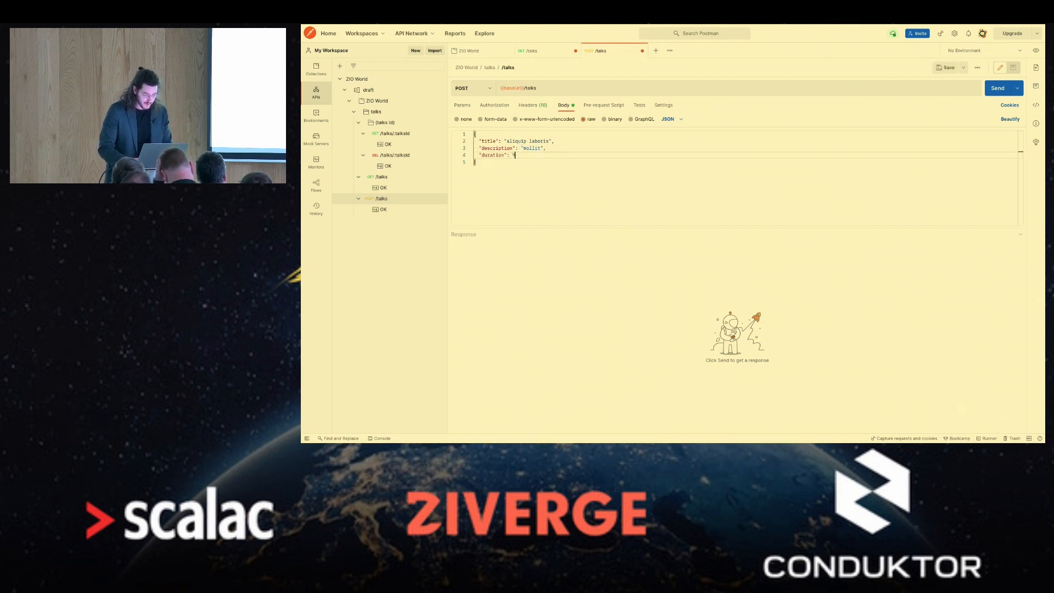
# Create a talk via POST /talks, copy its id into DELETE /talks/:talkId and send it.
pyautogui.click(996, 88)
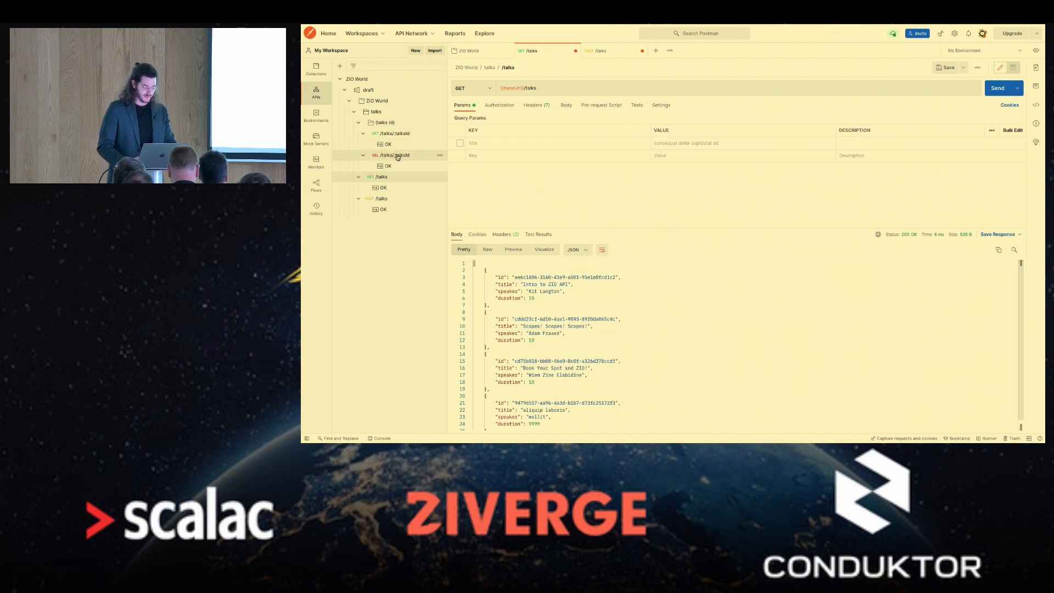
pyautogui.click(396, 155)
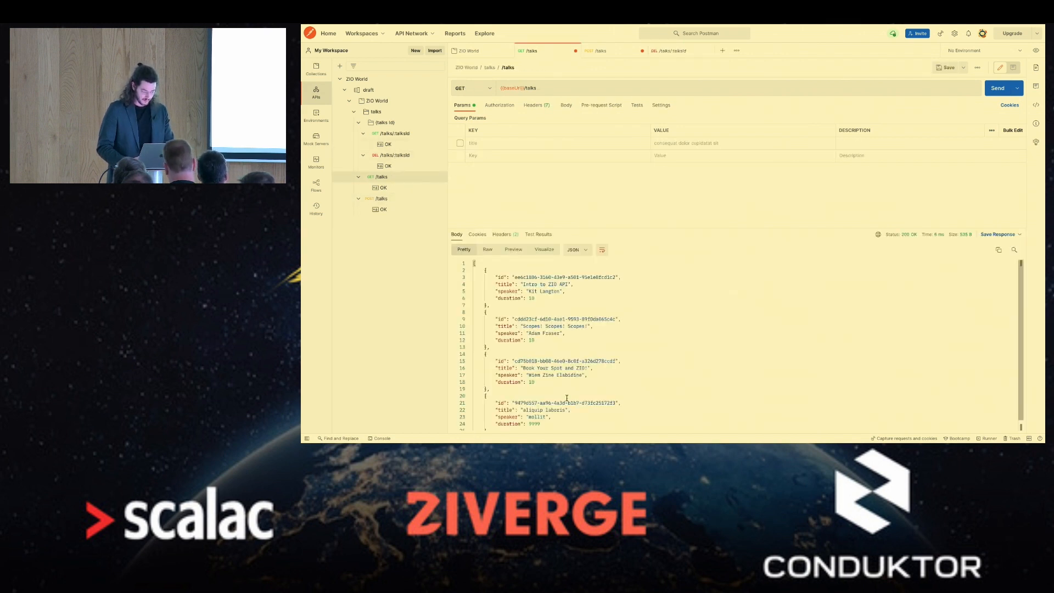
pyautogui.doubleClick(545, 409)
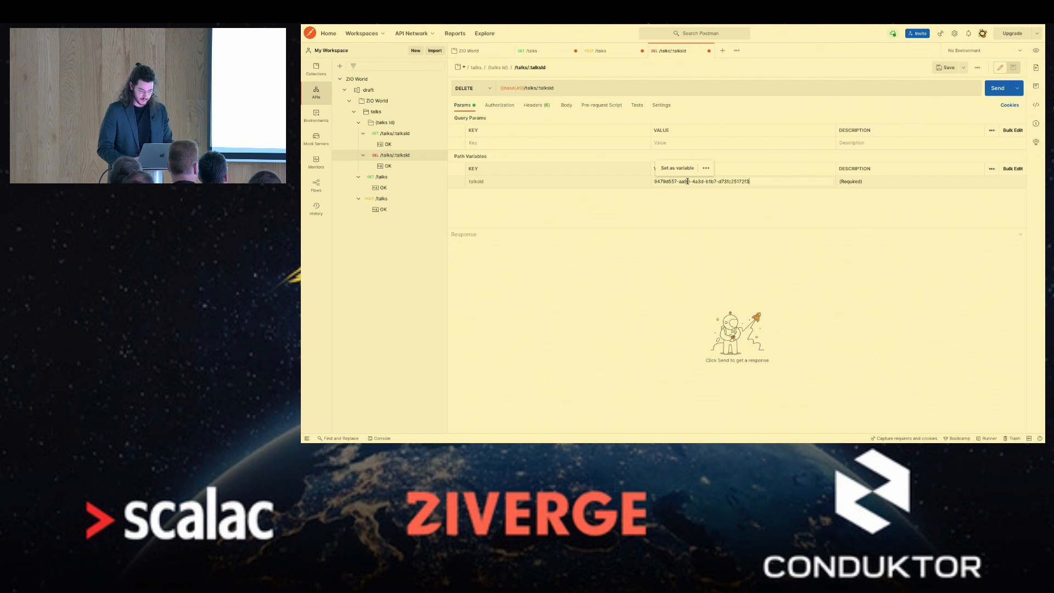
pyautogui.click(1002, 87)
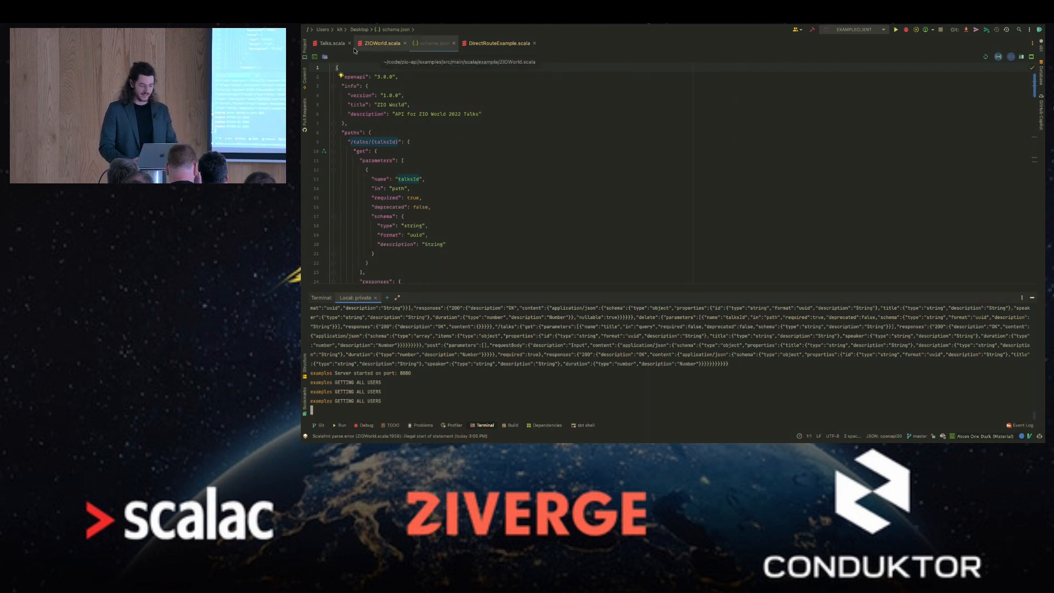
# Review the Talks service implementation in Talks.scala, then return to ZIOWorld.scala's ExampleClient.
pyautogui.click(329, 43)
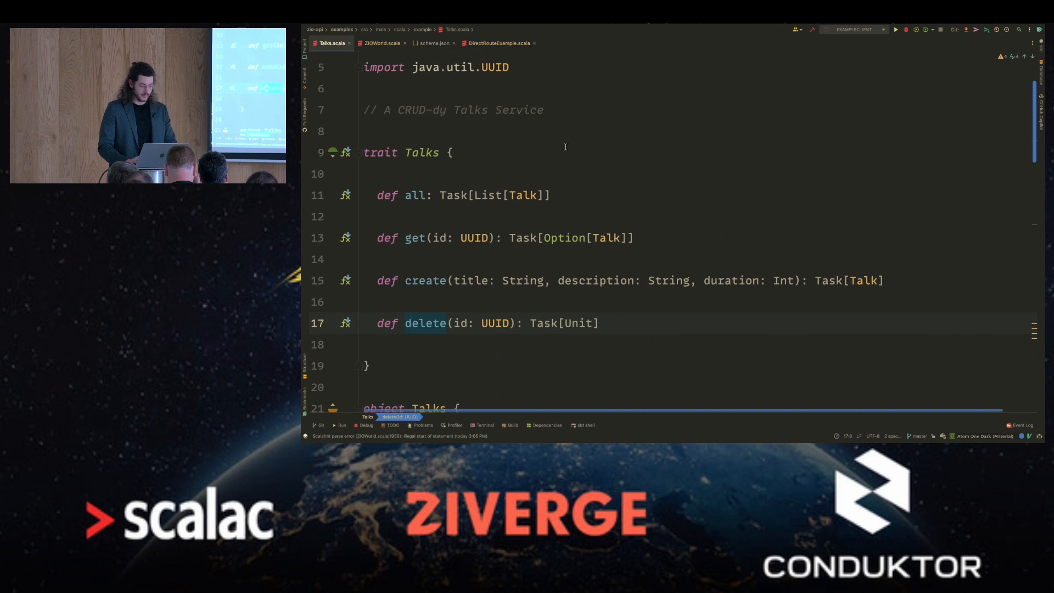
pyautogui.scroll(-3)
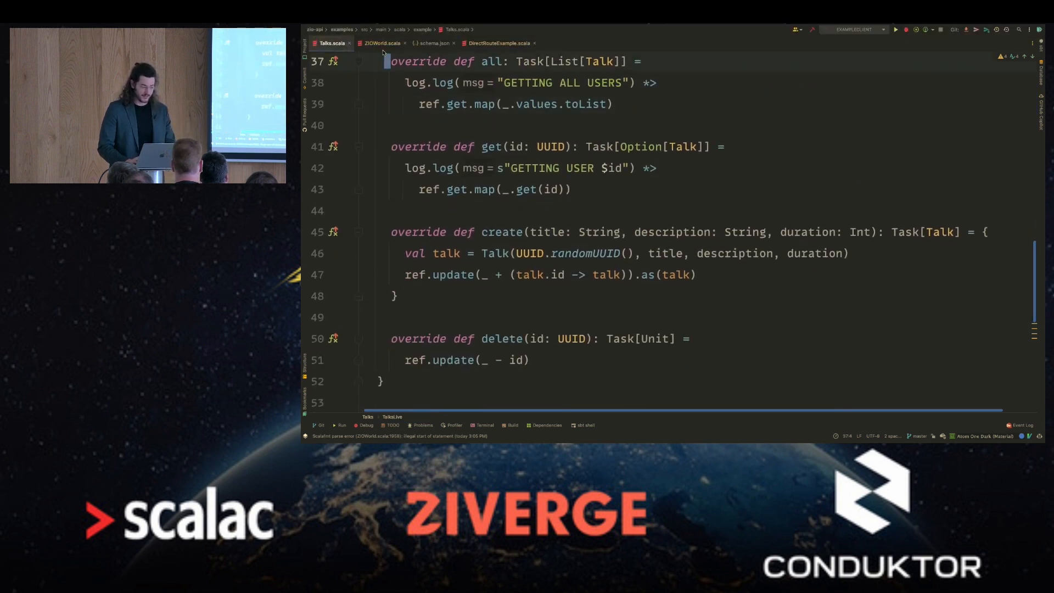
pyautogui.click(380, 43)
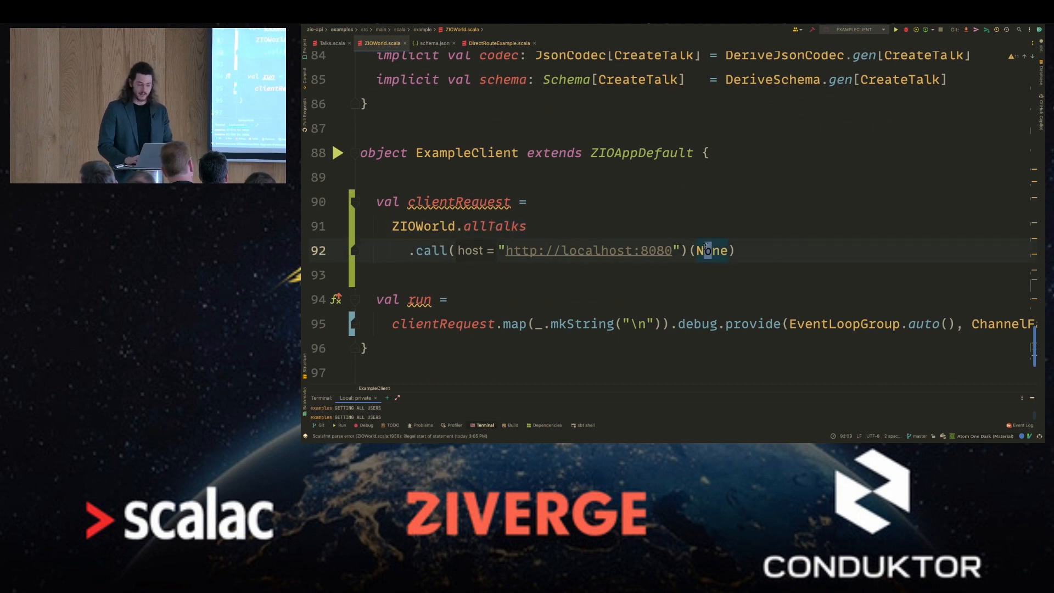
# Change the allTalks filter to Some("zio") and run ExampleClient, printing two matching talks.
pyautogui.write('Some()')
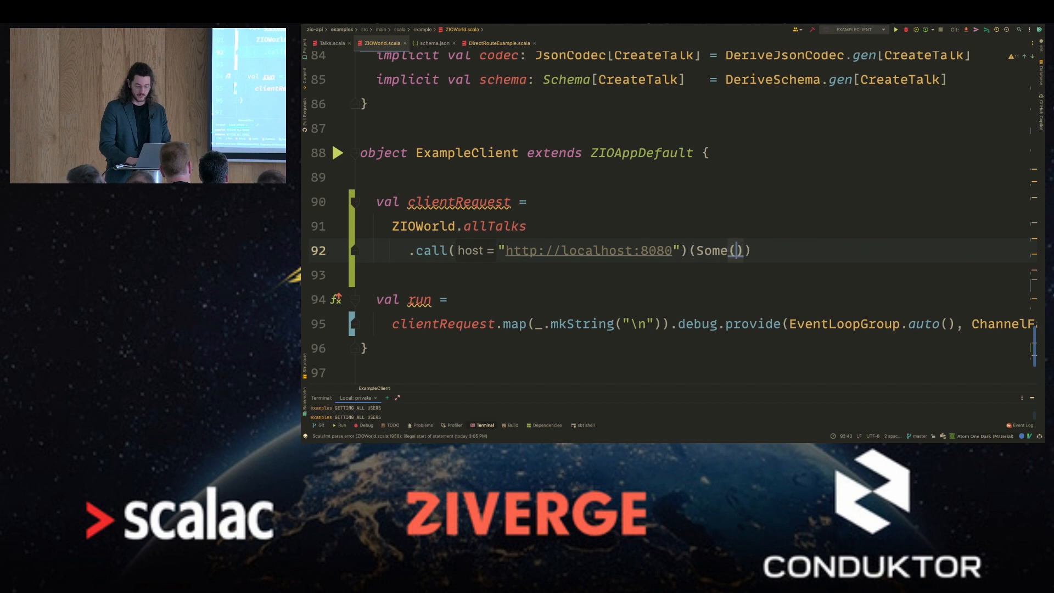
pyautogui.write('ZIO')
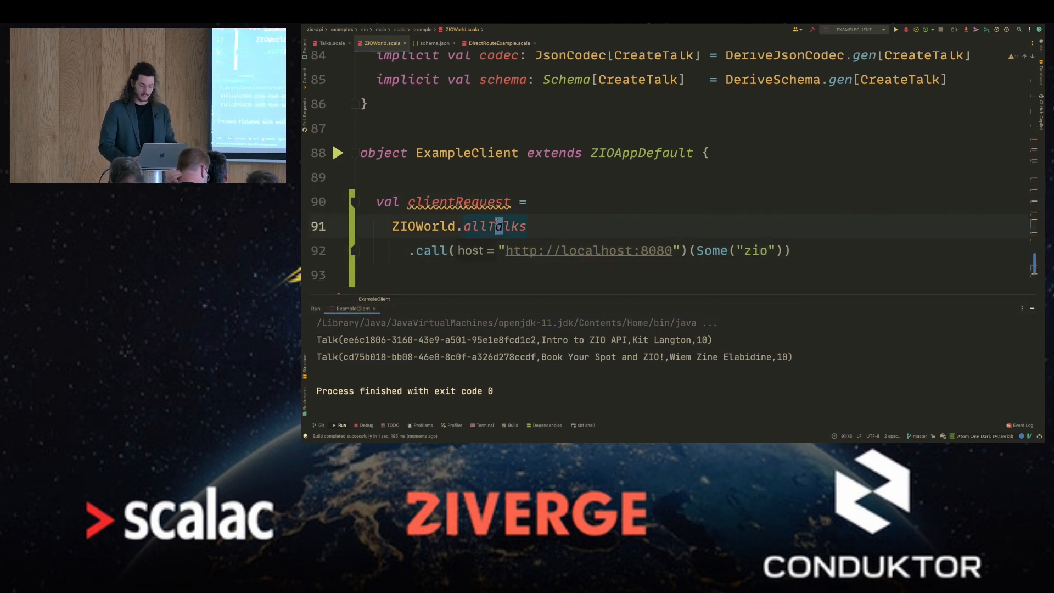
pyautogui.write('get')
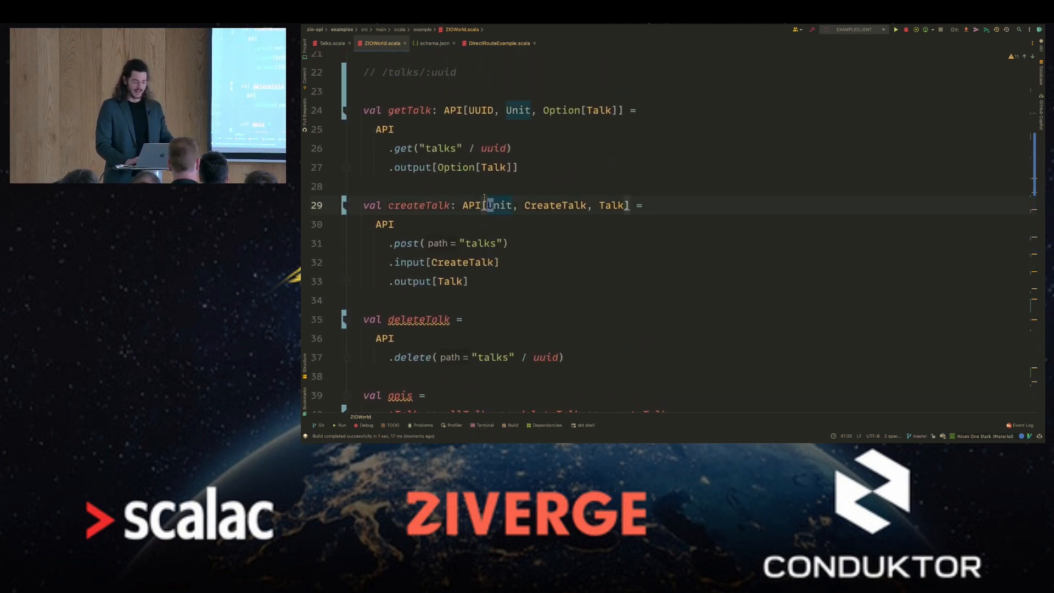
pyautogui.moveTo(473, 167)
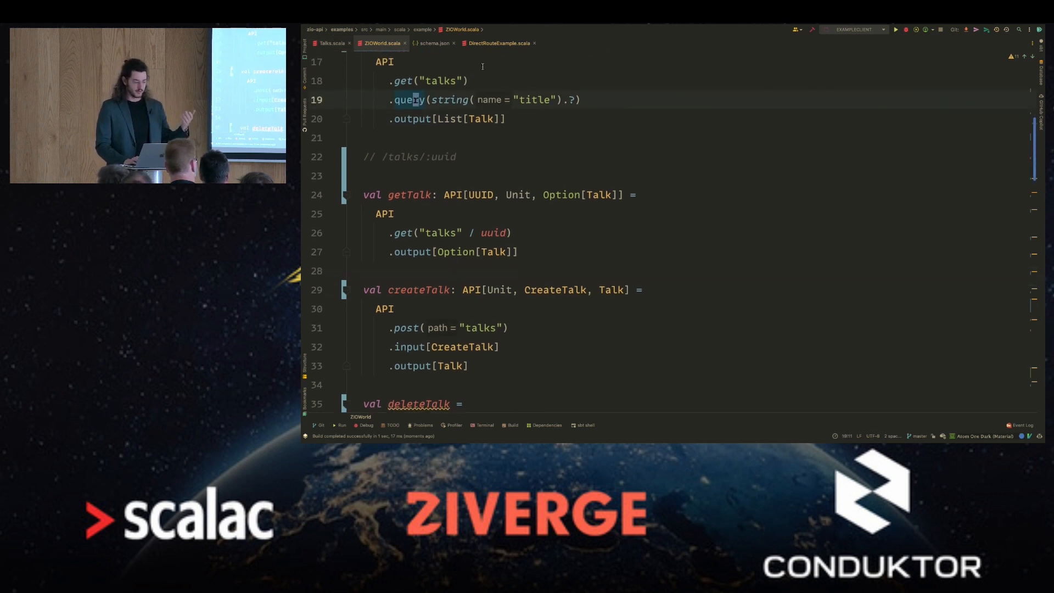
pyautogui.scroll(-3)
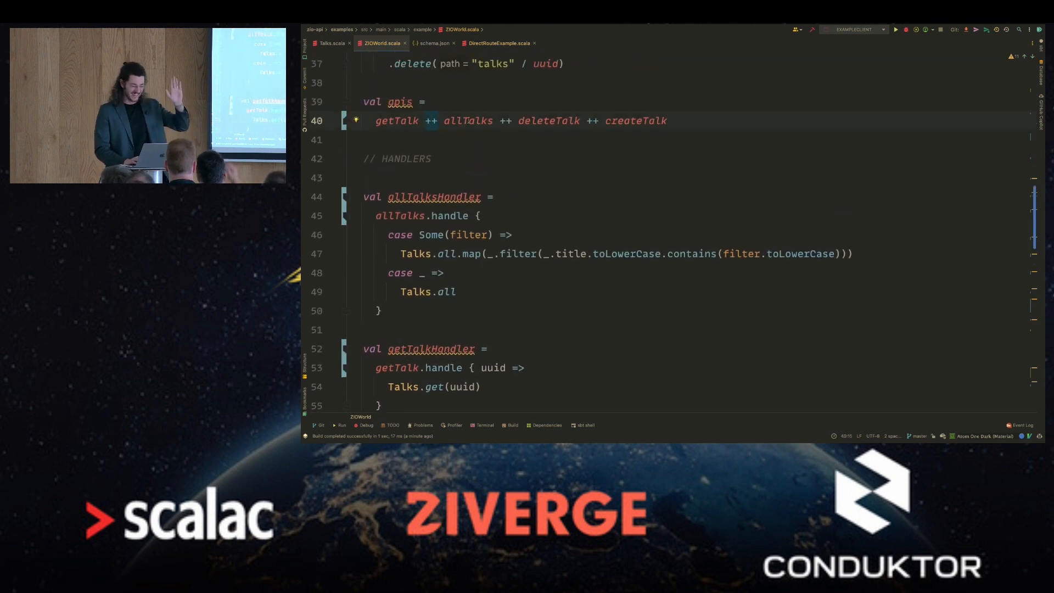
pyautogui.scroll(-3)
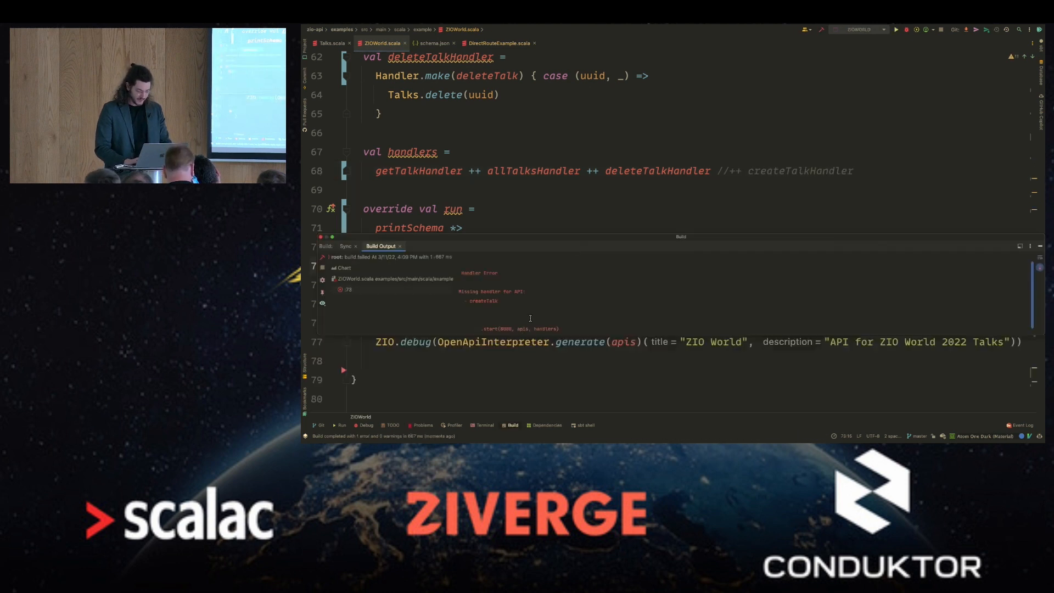
# Bring up the context menu on the Build Output tab reporting the missing createTalk handler.
pyautogui.rightClick(379, 246)
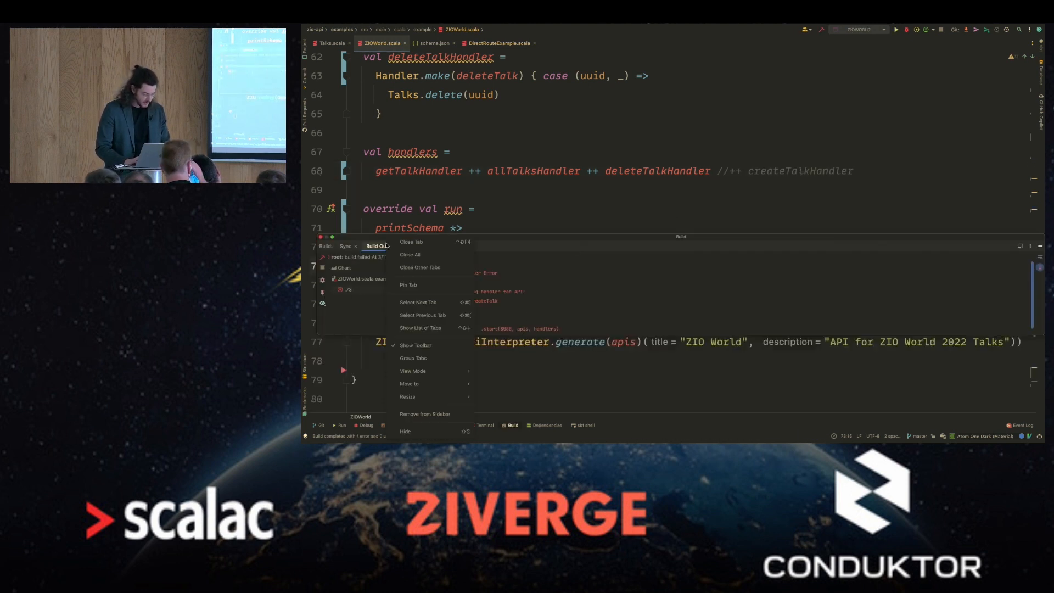